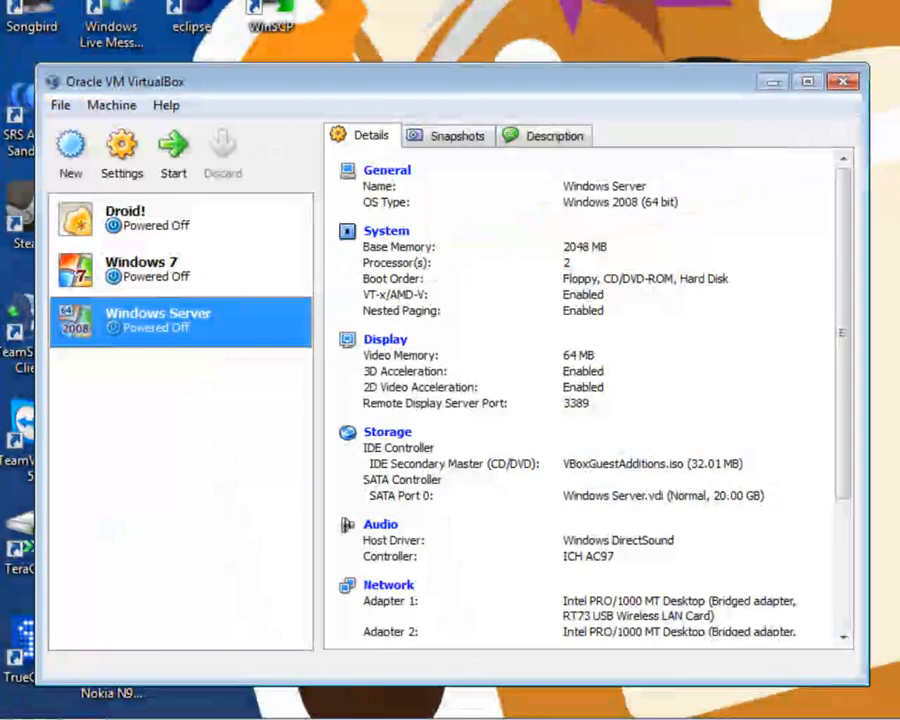
mouse_move(72, 156)
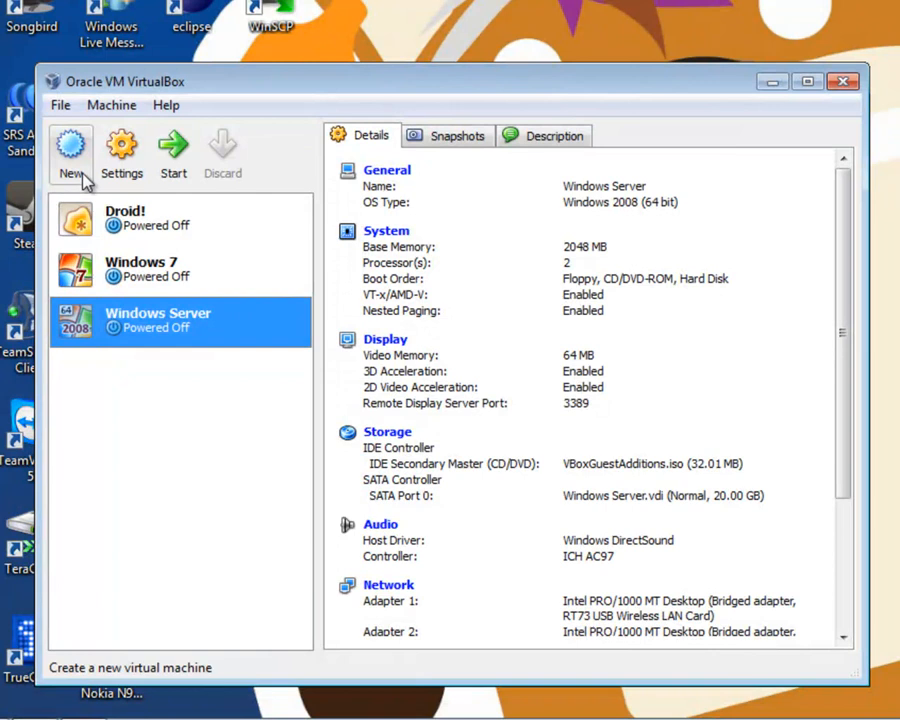
Start a new virtual machine named 'Ubuntu 10.04 LTS' with Linux/Ubuntu type.
click(70, 150)
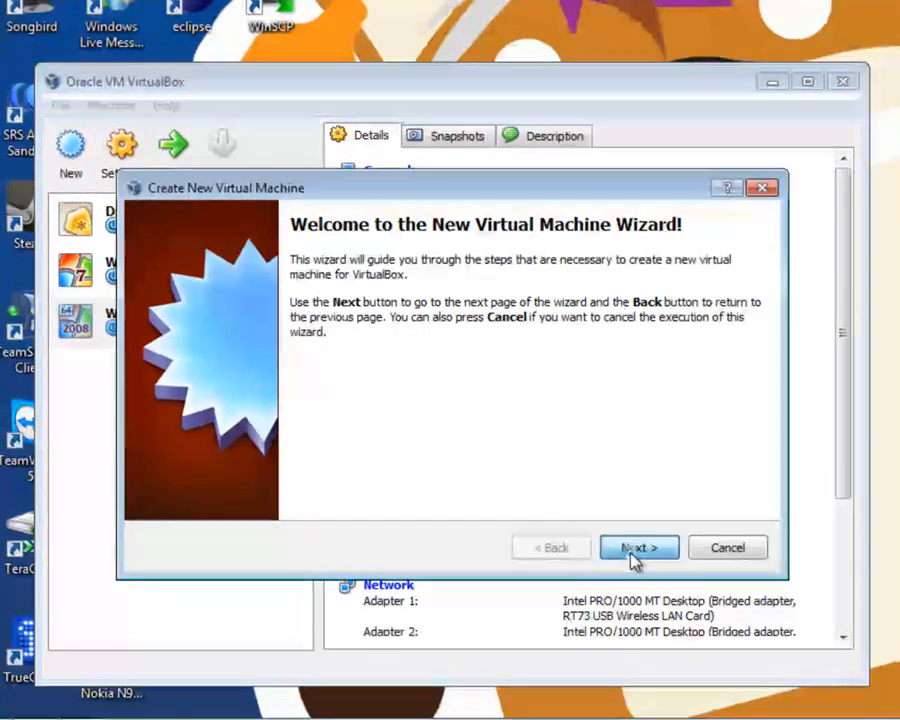
click(640, 548)
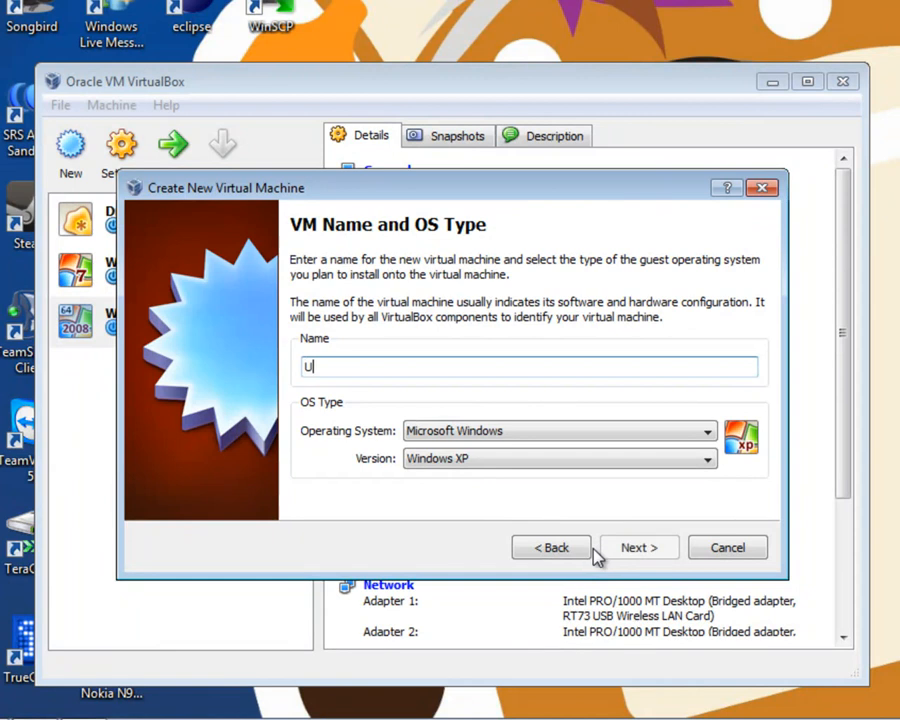
text(Ubuntu 10.)
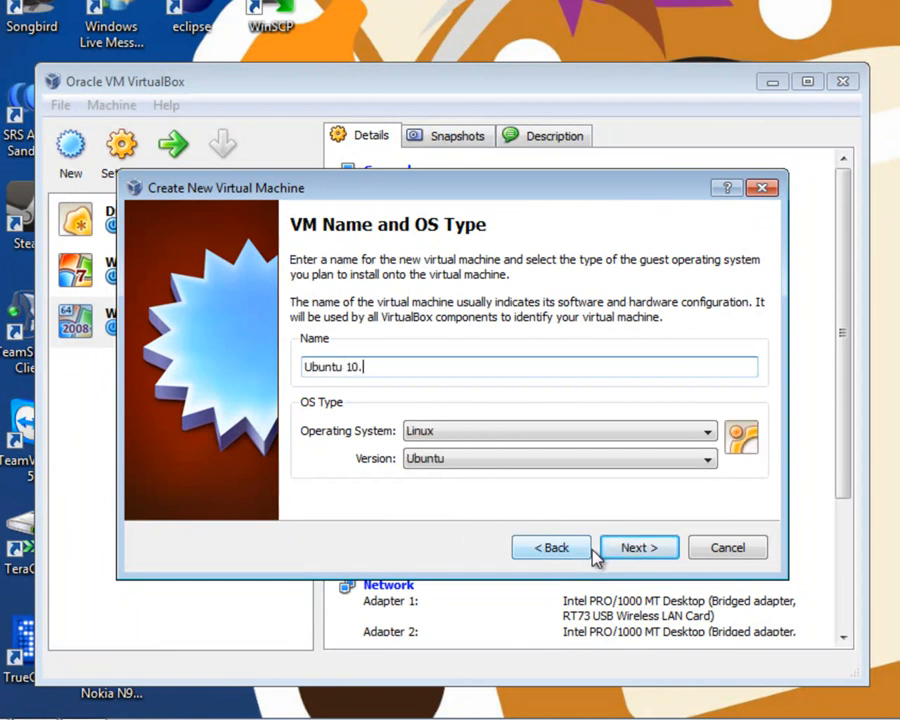
text(04 LTS)
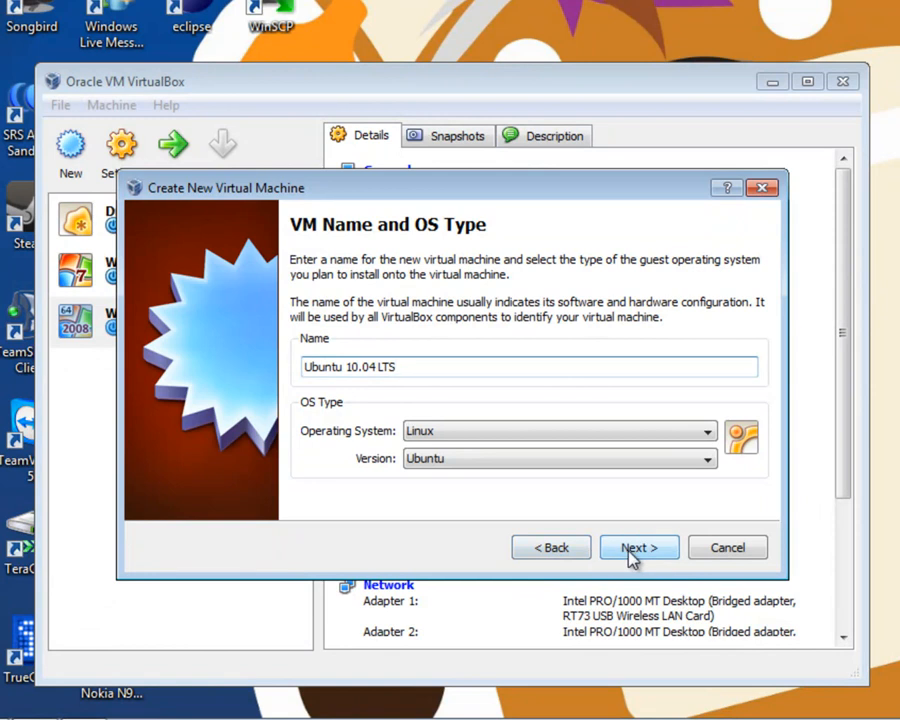
mouse_move(690, 520)
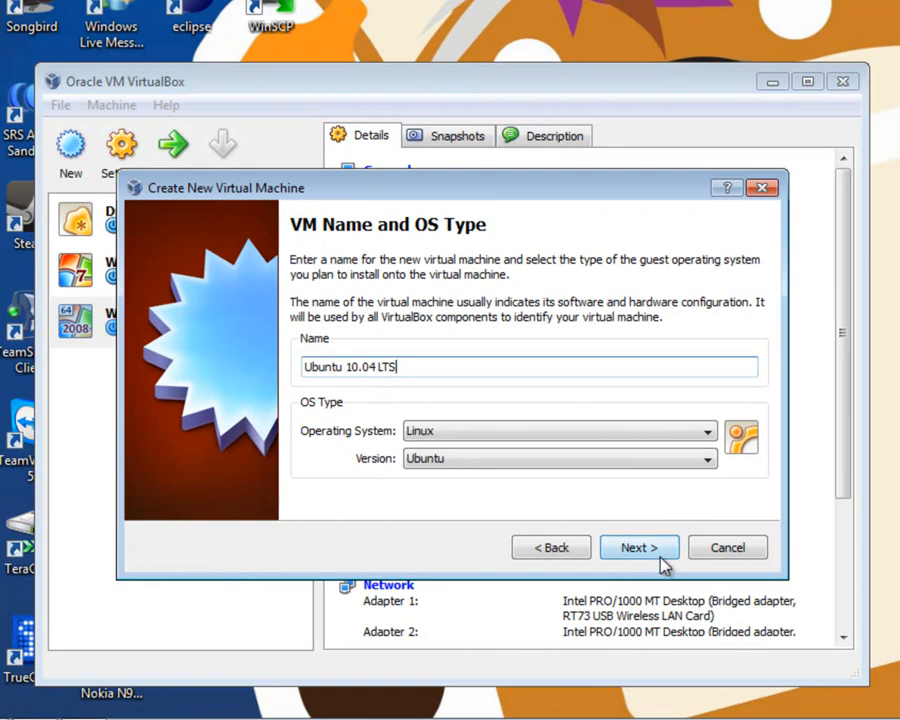
click(638, 548)
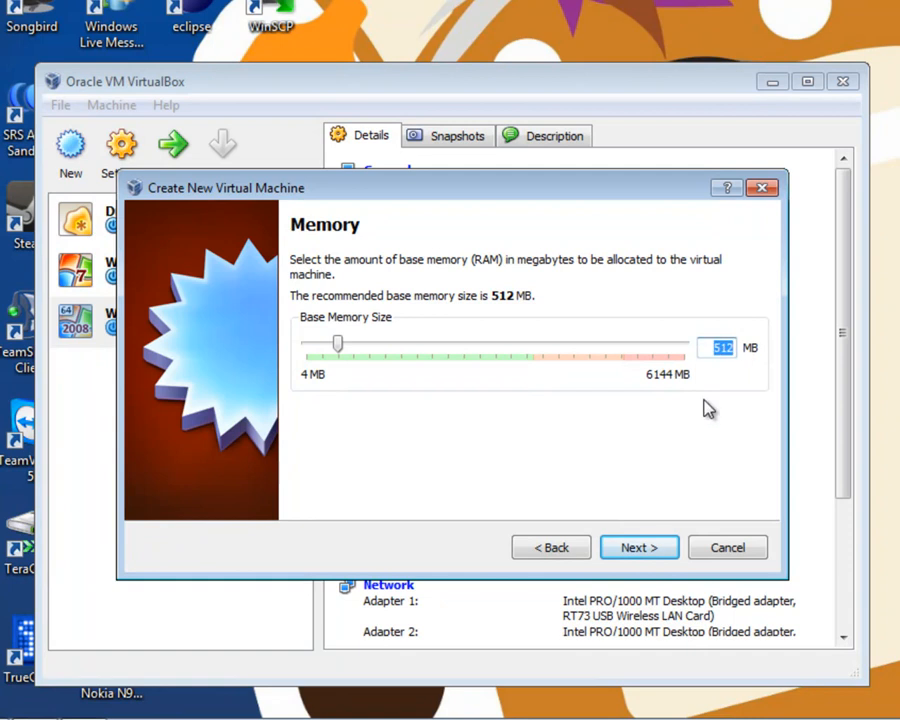
Set the machine's memory to 1024 MB and proceed to create a new hard disk.
drag(338, 344, 368, 344)
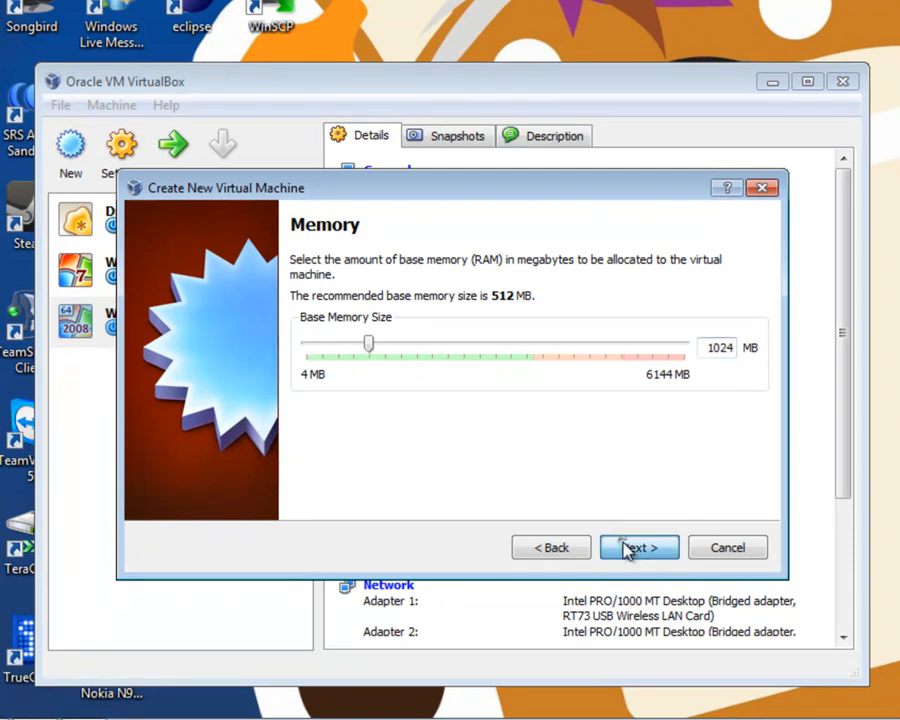
click(638, 548)
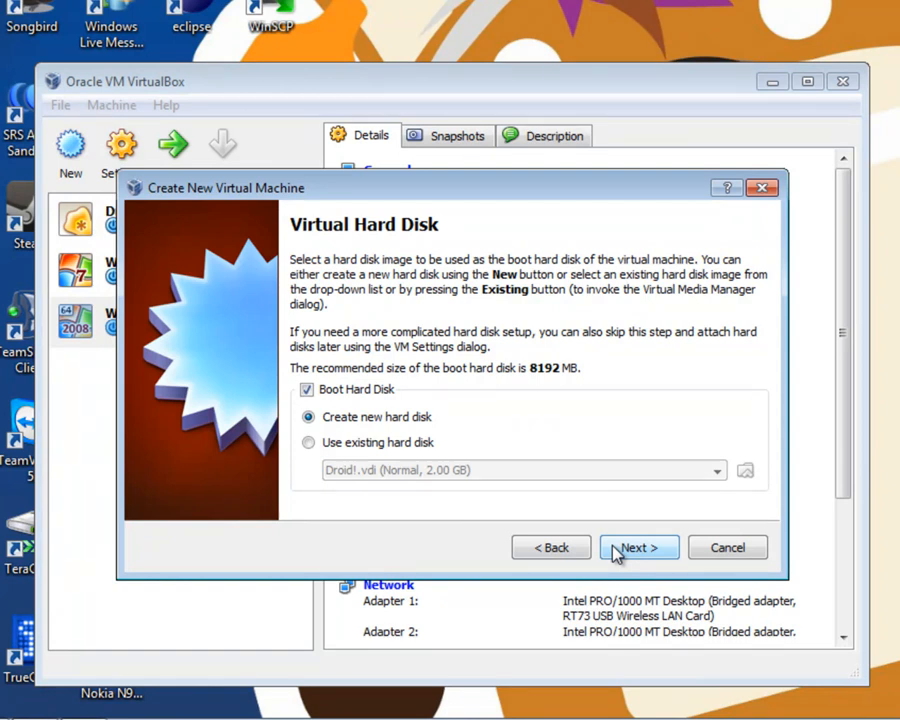
click(638, 548)
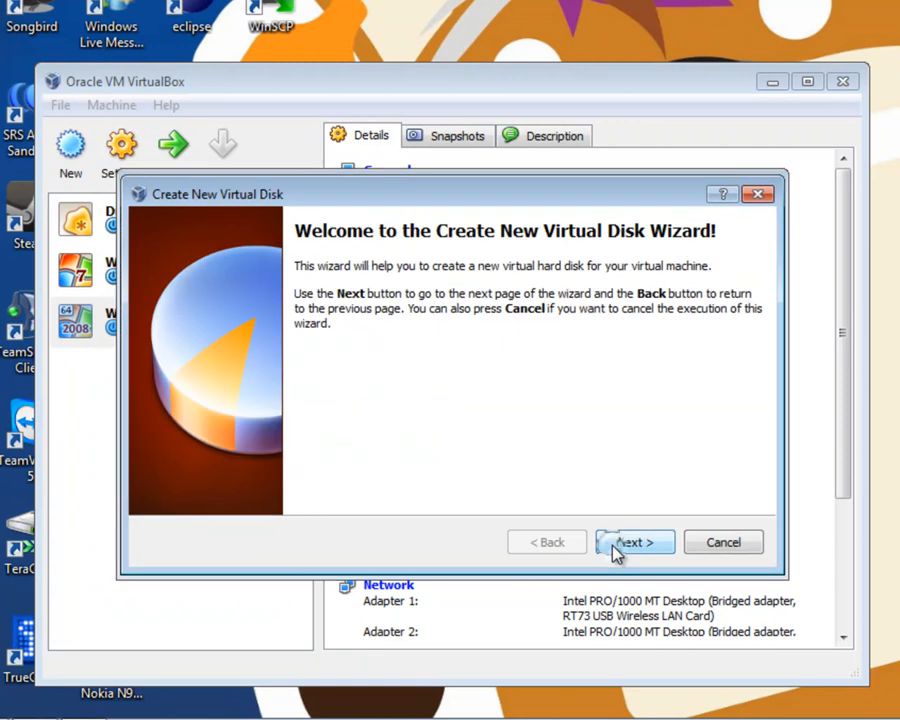
Create an 8 GB dynamically expanding disk and finish creating the Ubuntu 10.04 LTS machine.
click(634, 540)
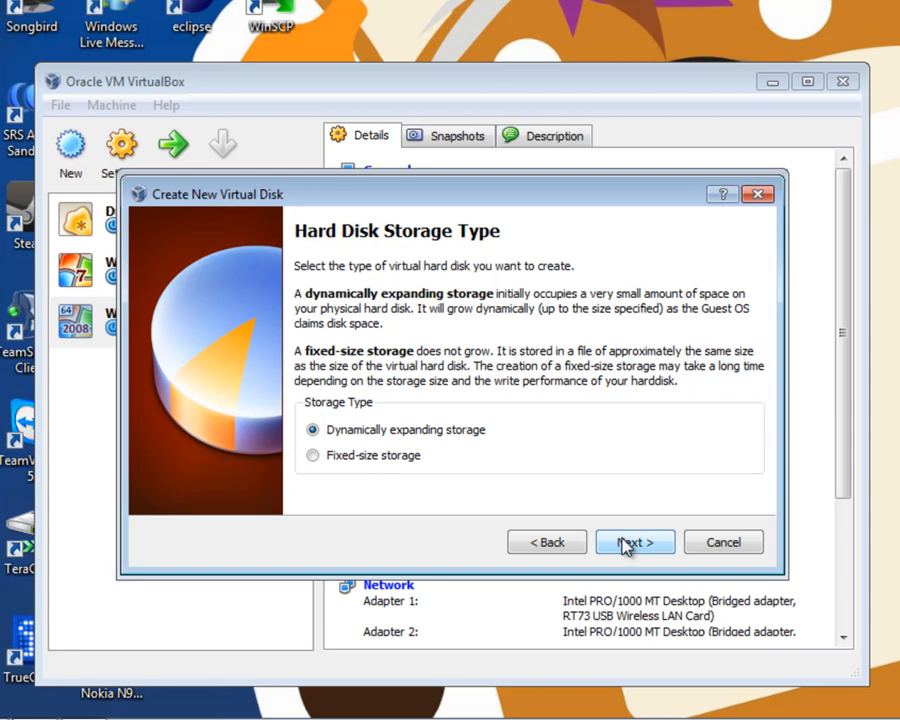
click(634, 540)
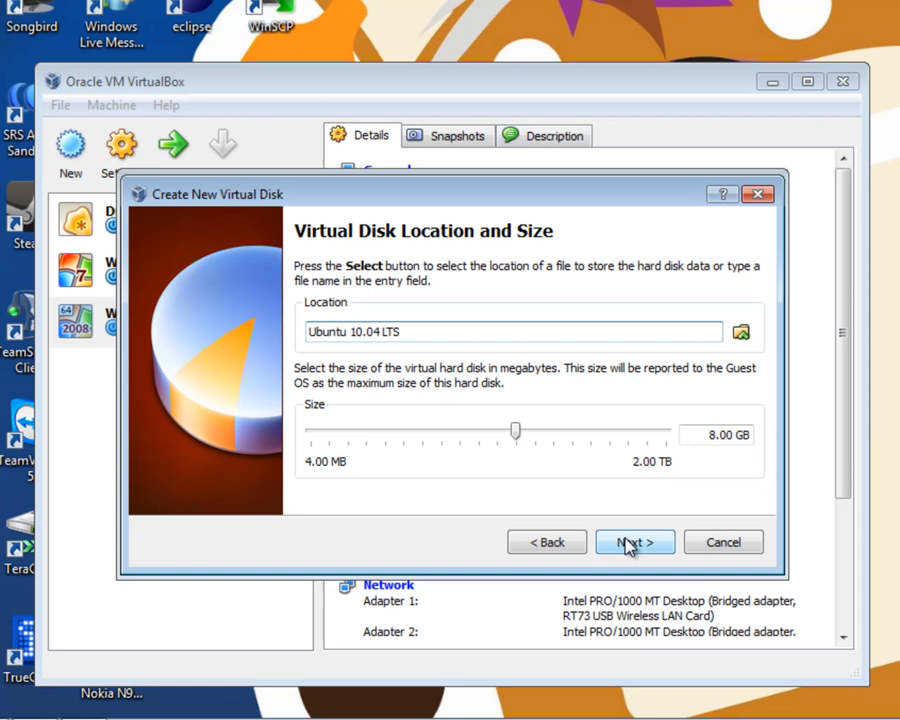
click(516, 332)
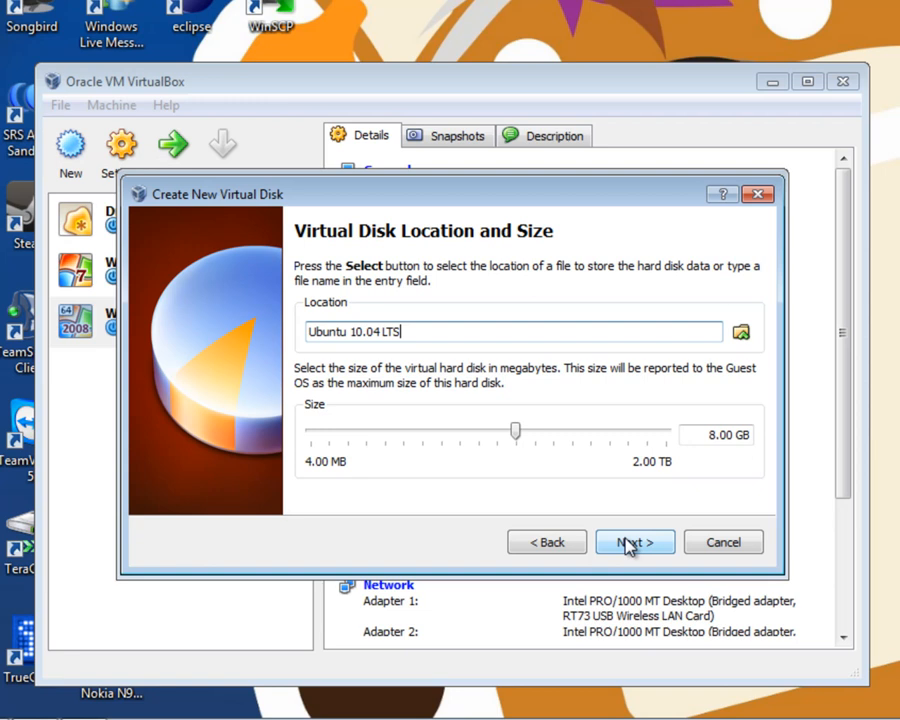
click(634, 540)
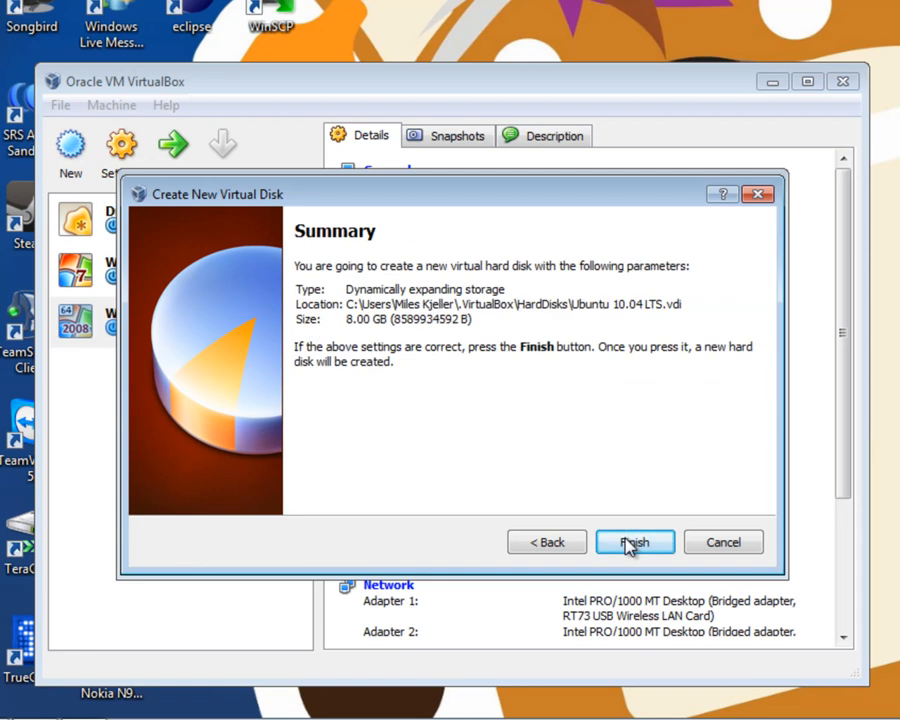
click(634, 542)
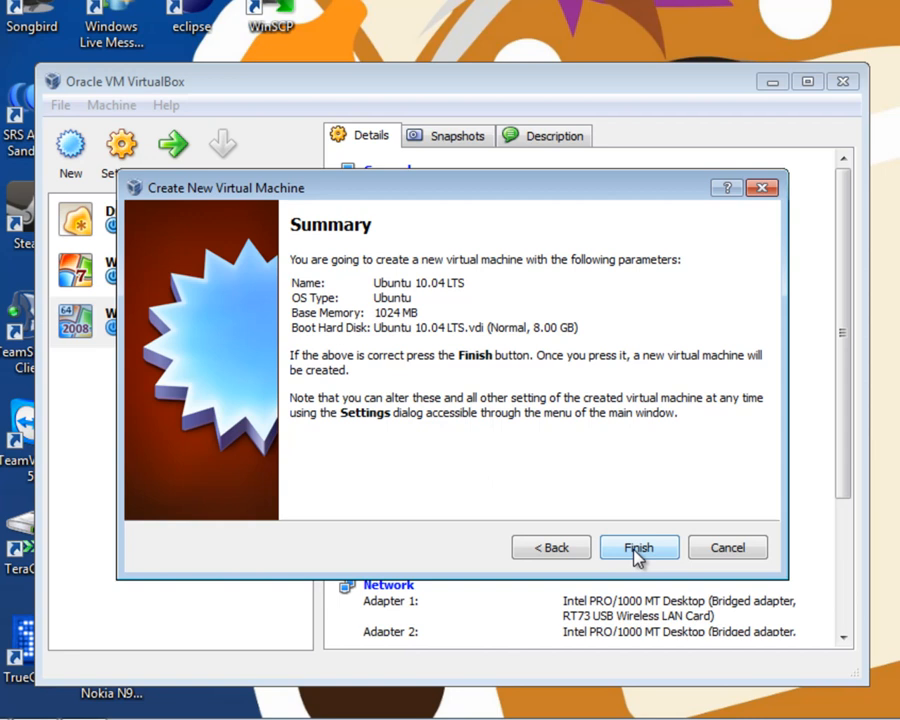
click(640, 548)
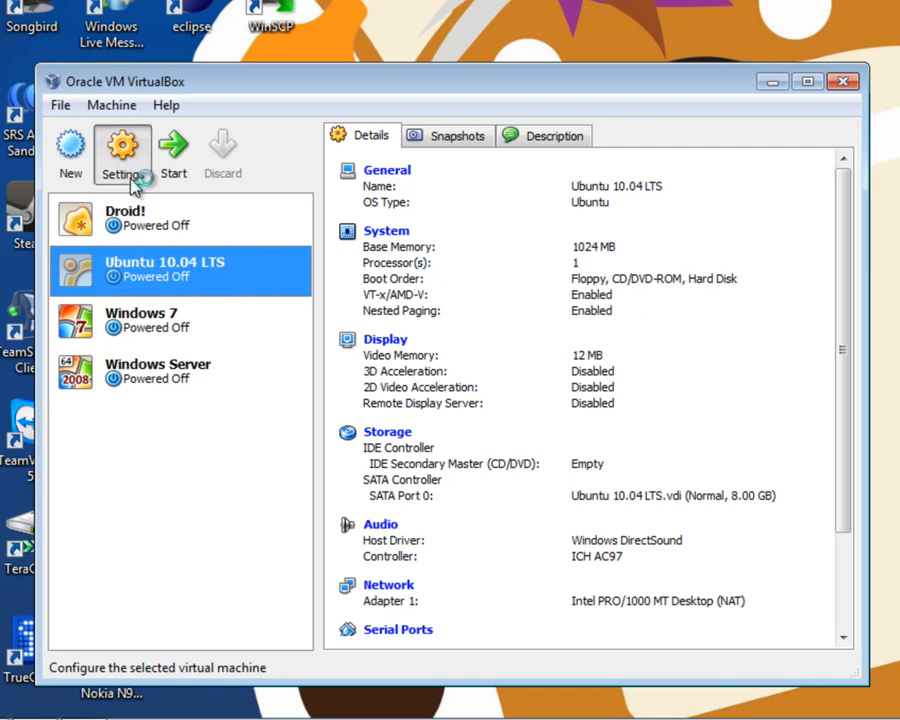
Review the Ubuntu machine's General settings: basic, advanced and description.
click(122, 150)
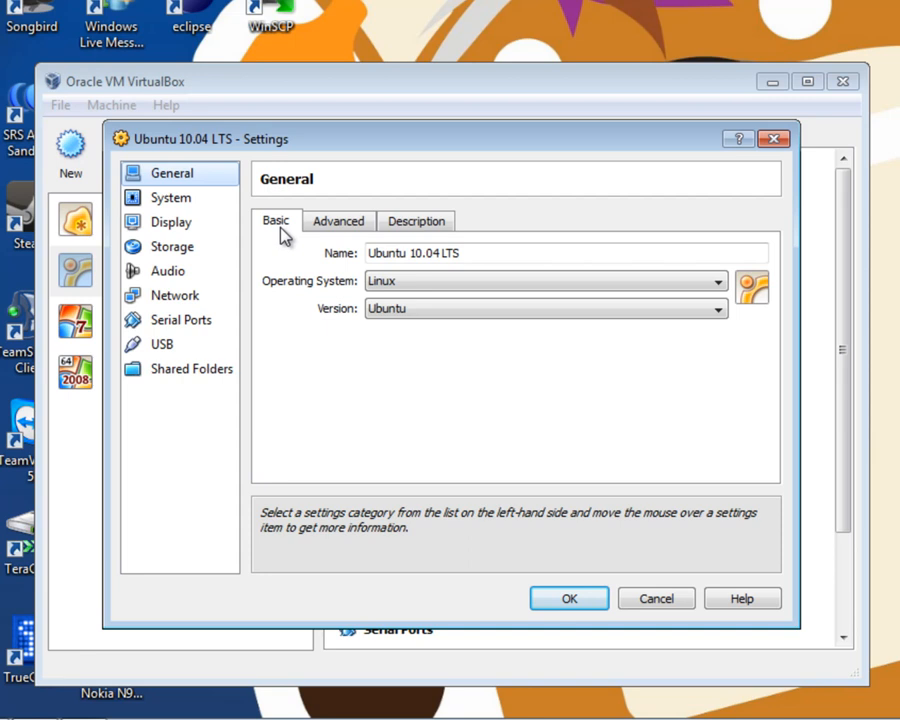
click(338, 220)
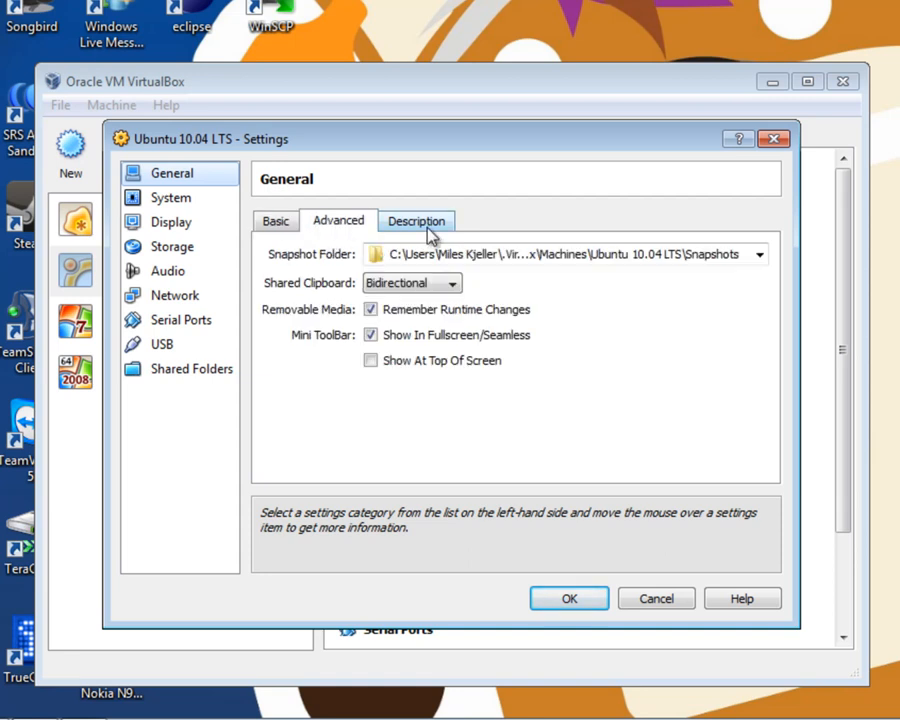
click(416, 220)
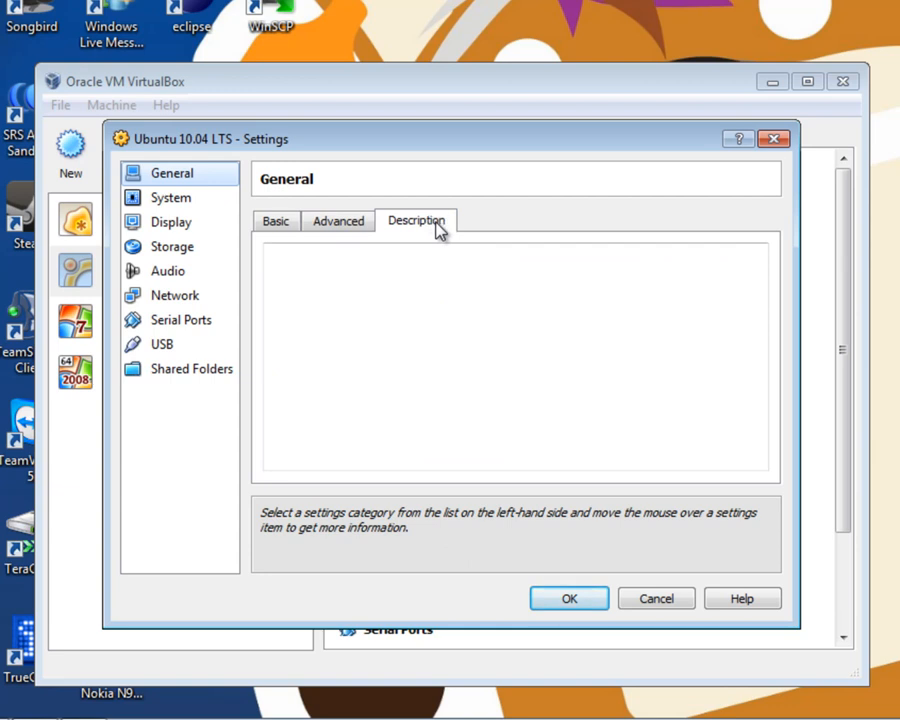
mouse_move(170, 198)
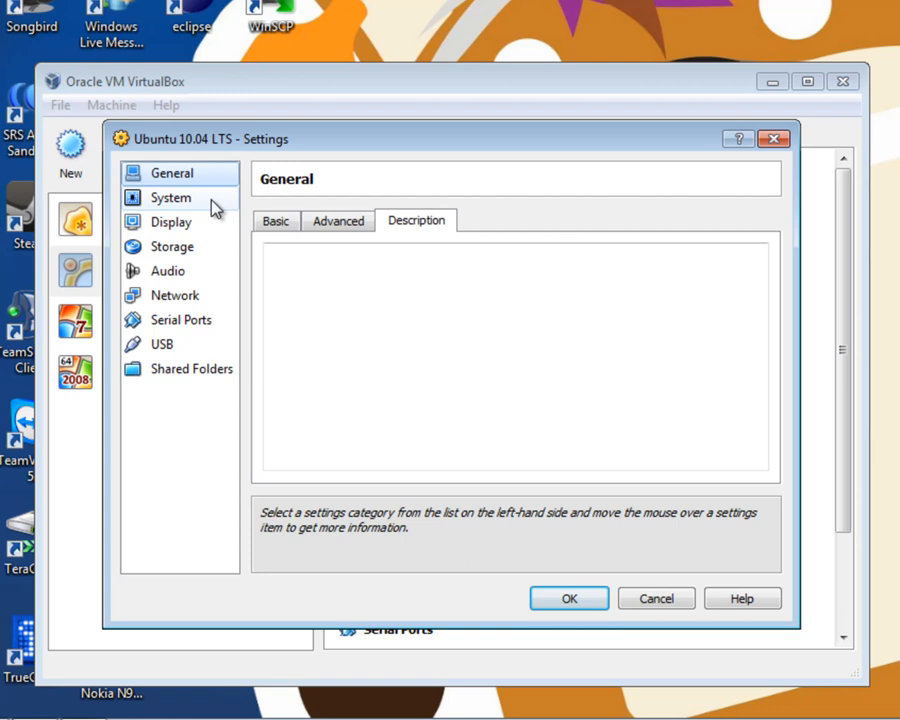
View the System settings' Processor page showing 1 CPU.
click(170, 198)
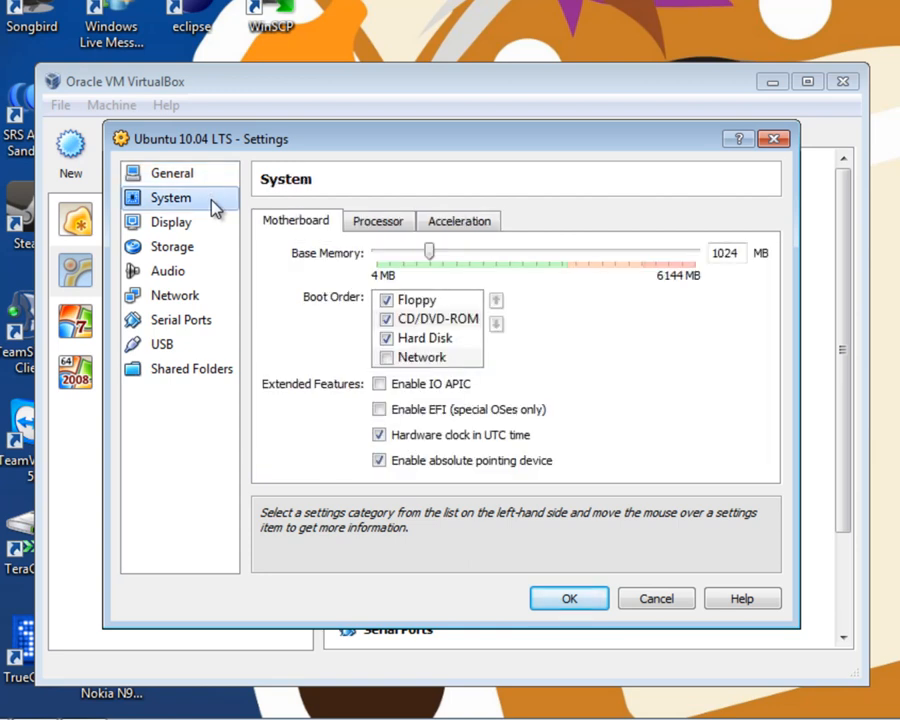
mouse_move(356, 184)
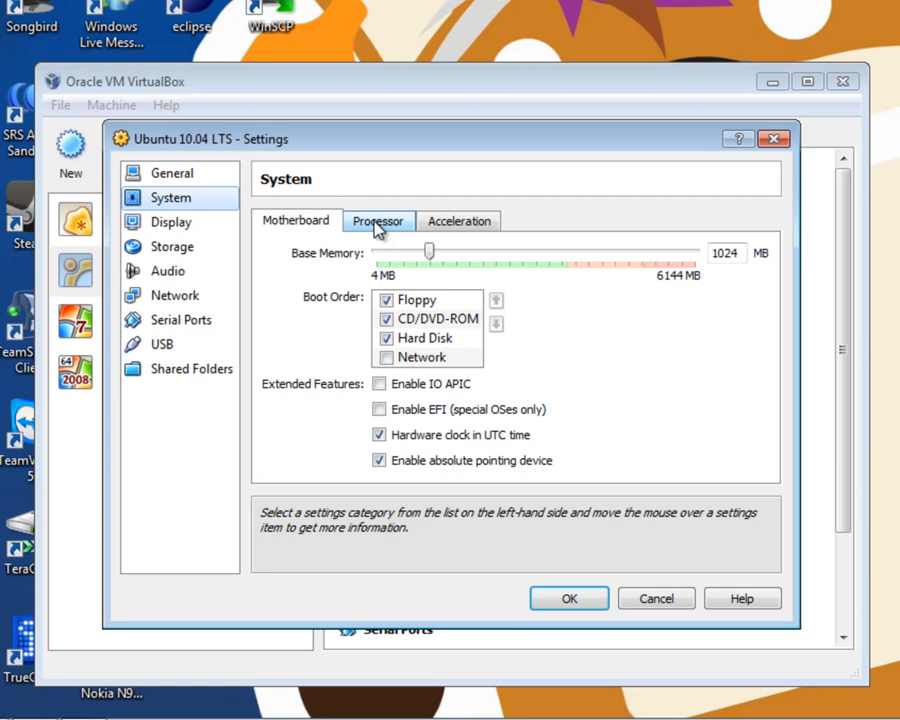
click(378, 220)
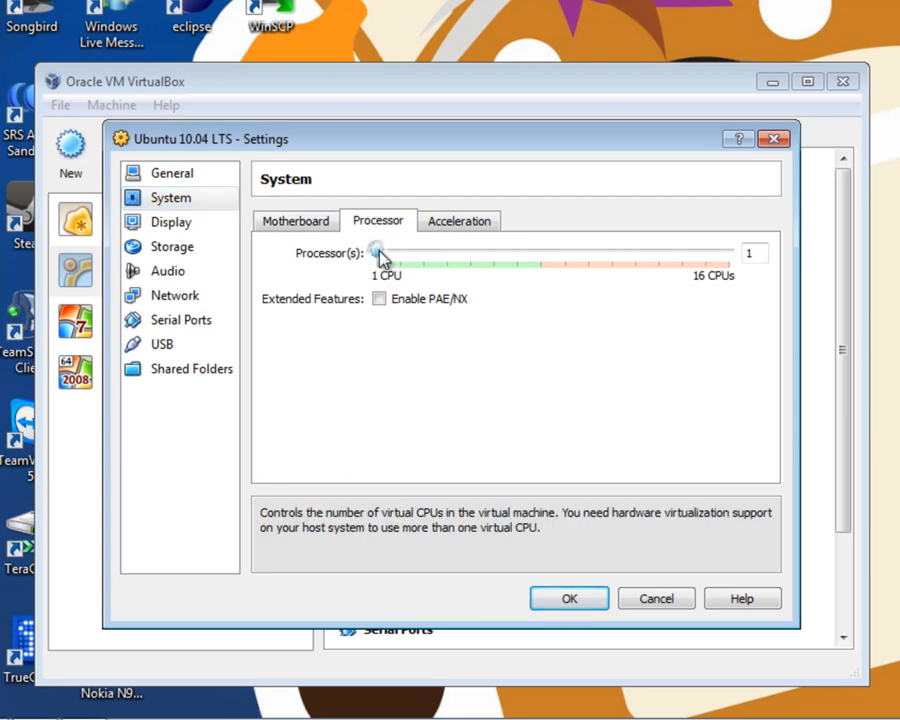
Set 2 CPUs with PAE/NX on, then review acceleration and motherboard settings.
drag(378, 252, 400, 252)
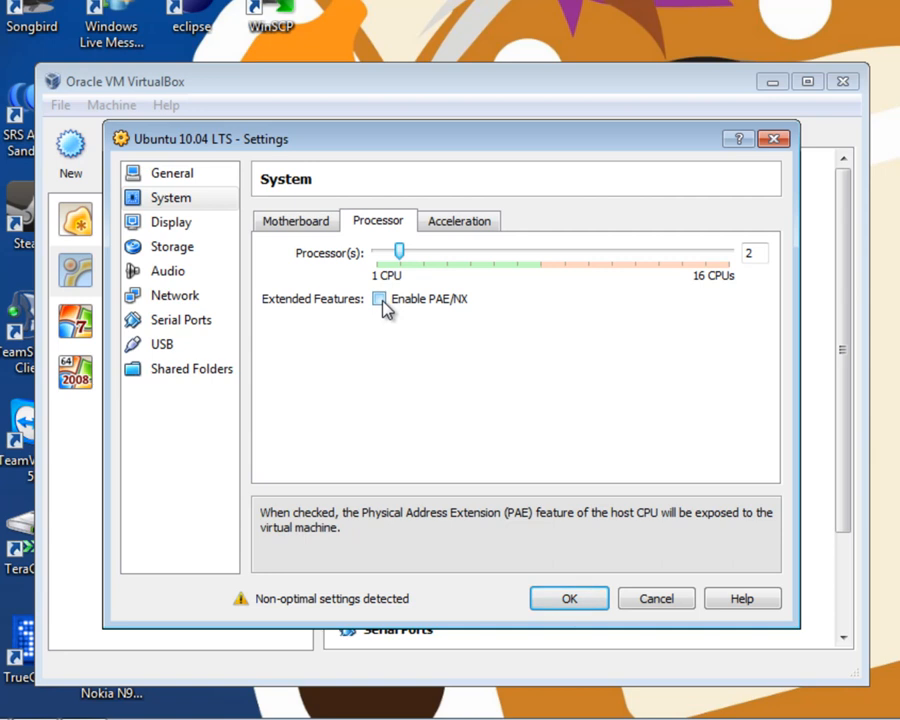
click(380, 300)
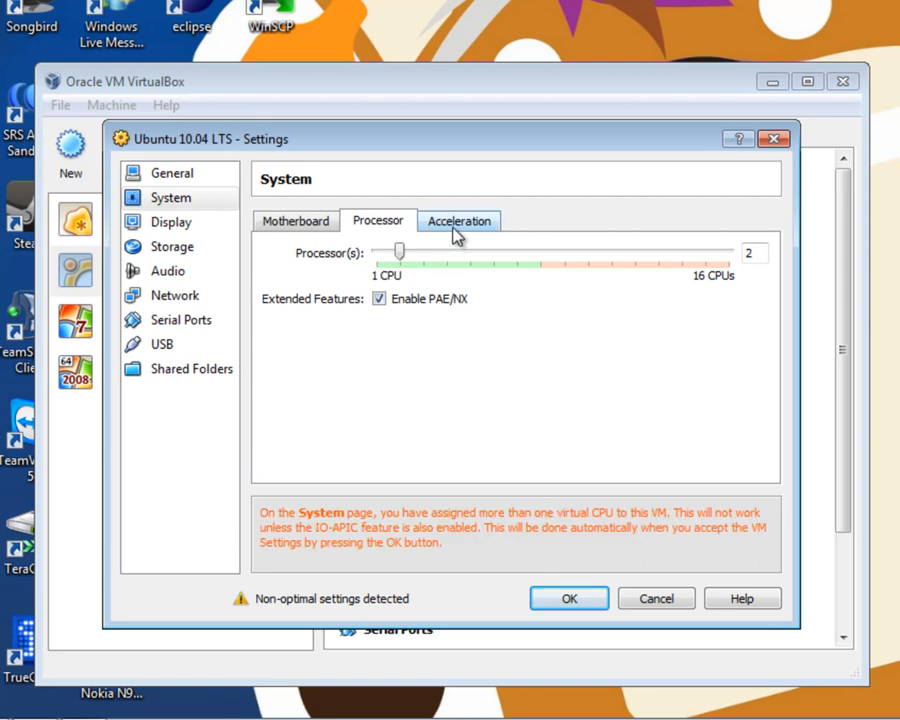
click(460, 220)
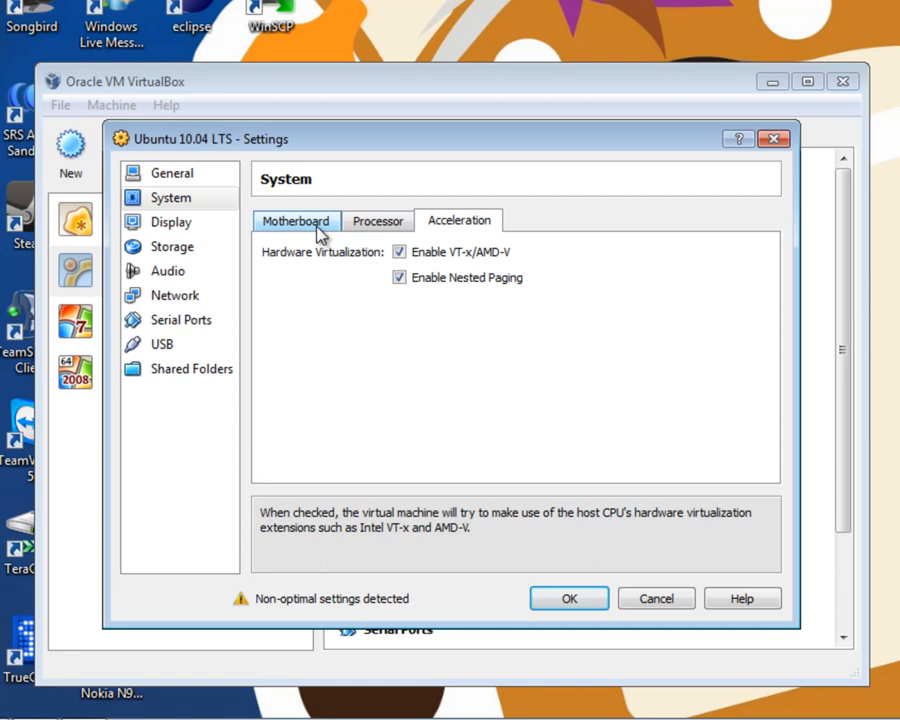
click(296, 220)
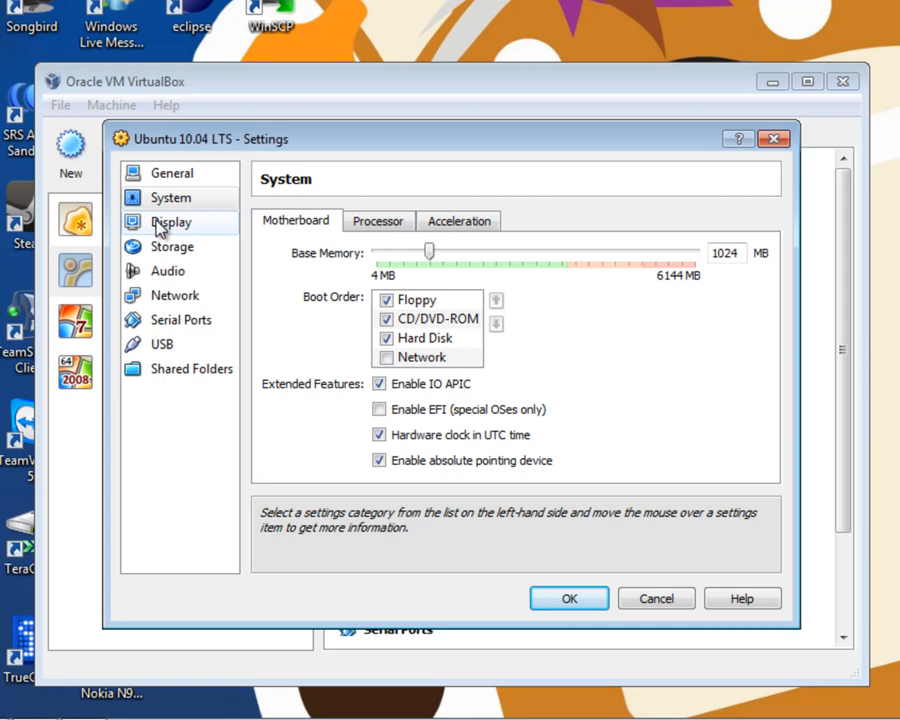
Set Display video memory to 64 MB and enable 3D acceleration.
click(172, 220)
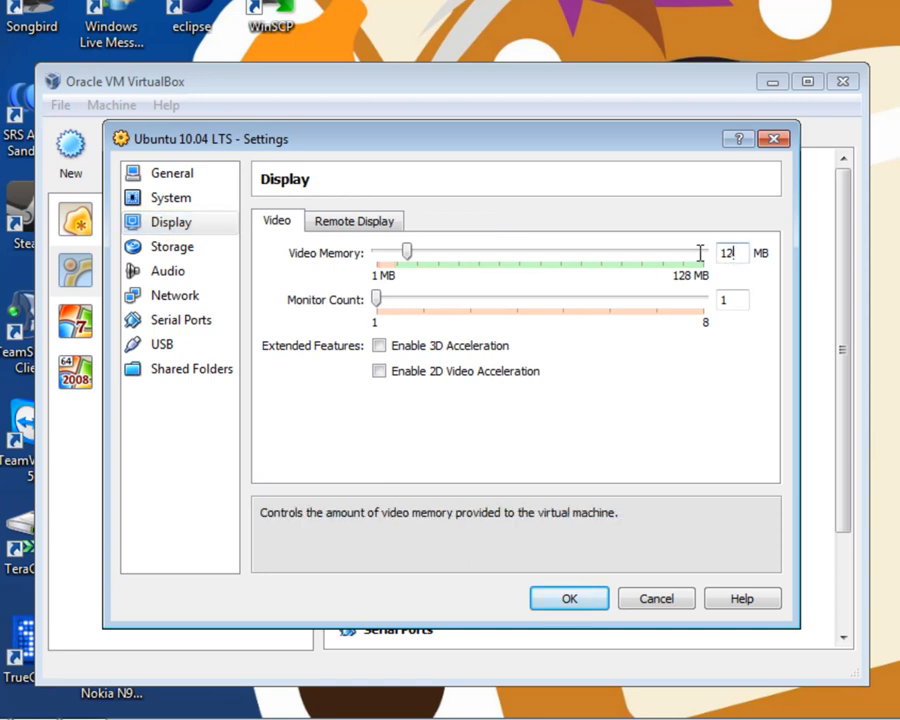
drag(404, 252, 538, 252)
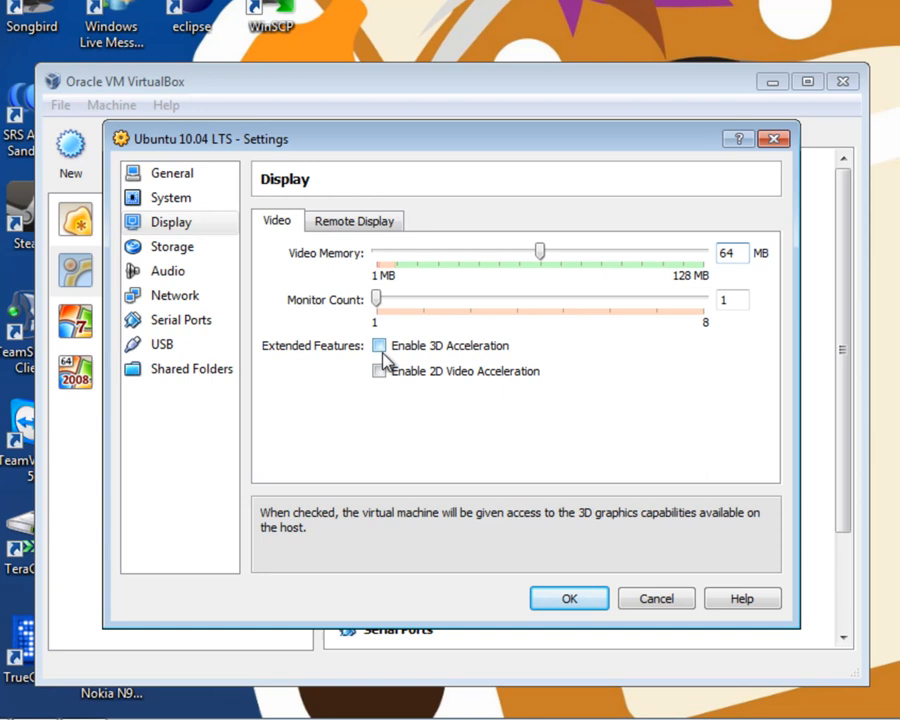
click(380, 344)
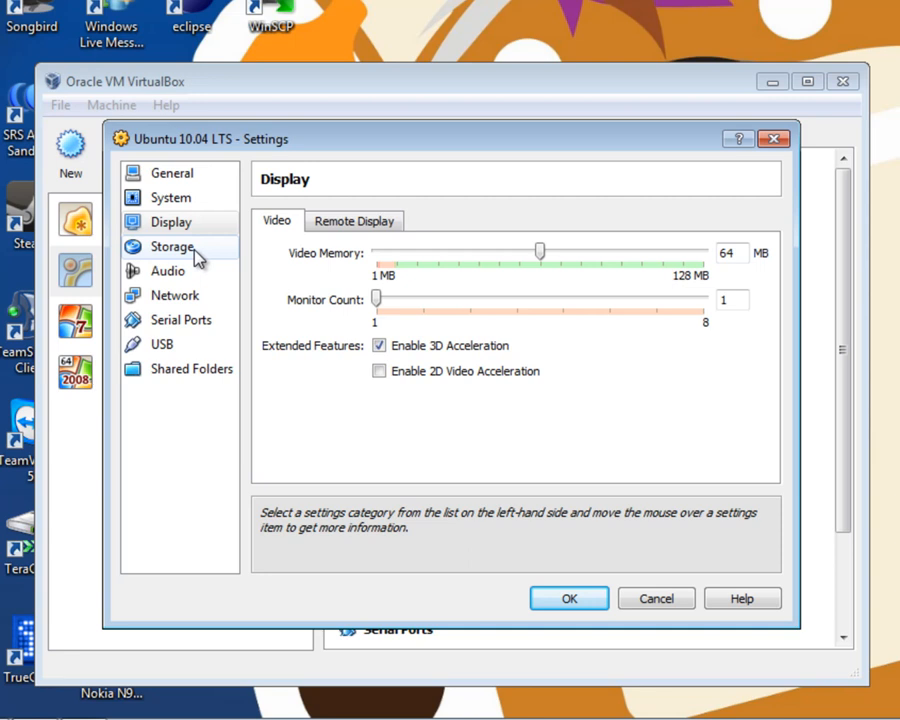
In Storage, attach Host Drive 'G:' to the empty CD/DVD slot.
click(172, 246)
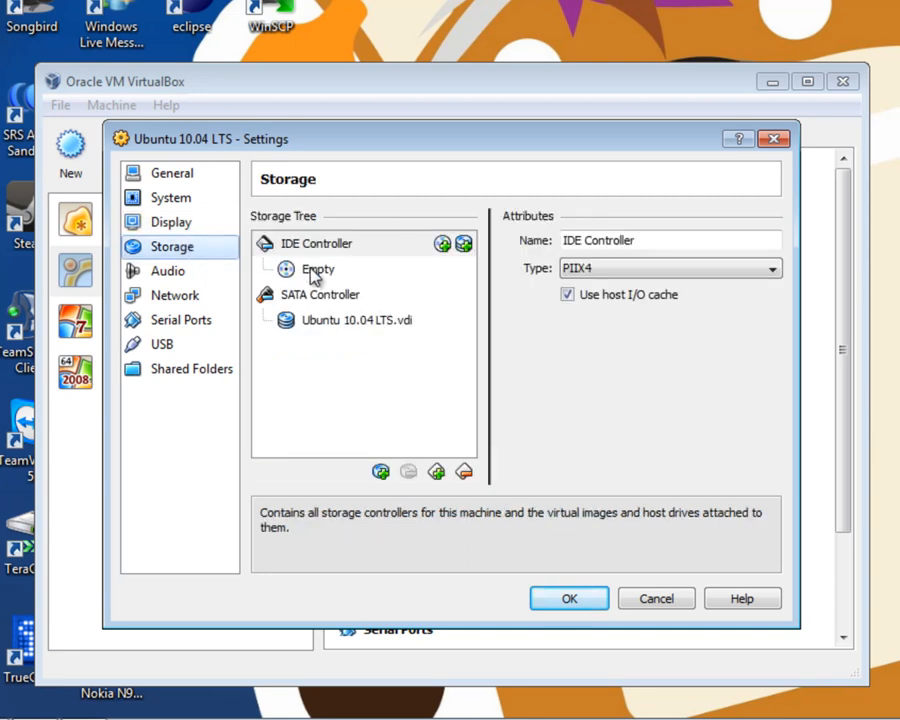
click(318, 268)
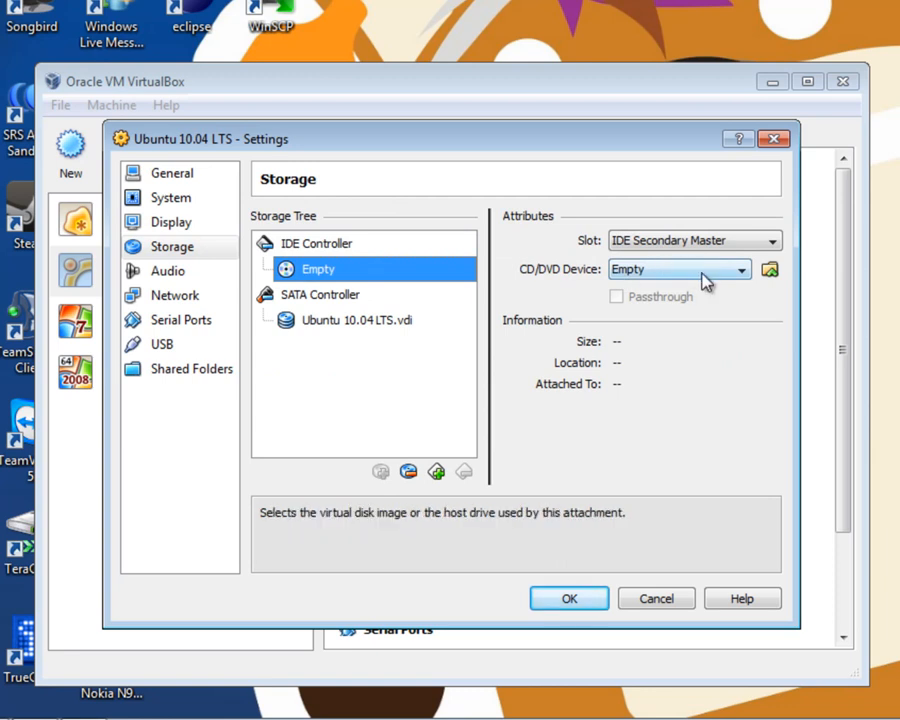
click(678, 268)
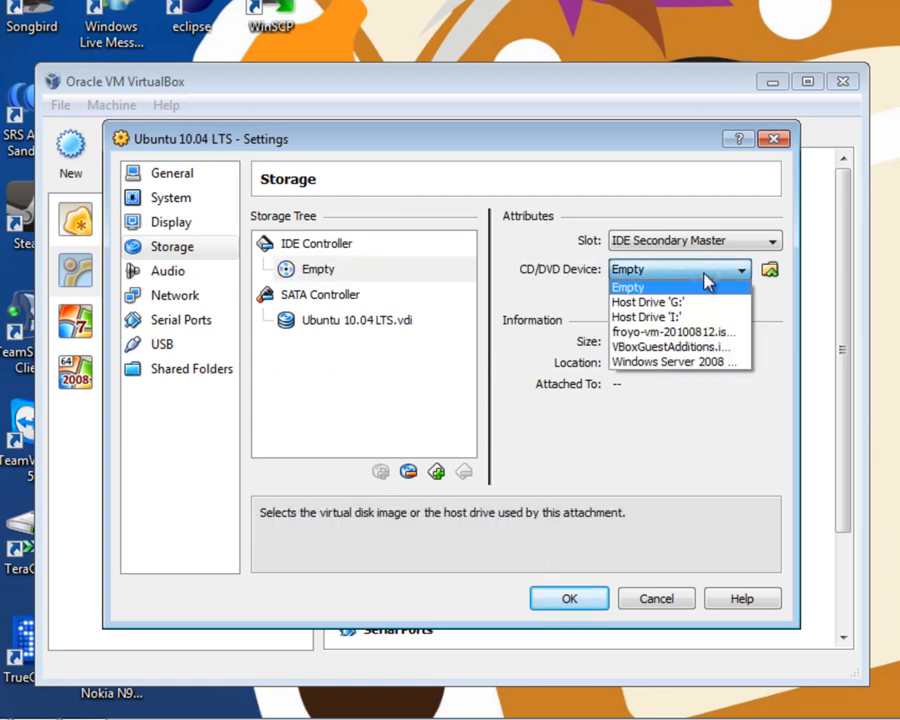
click(648, 302)
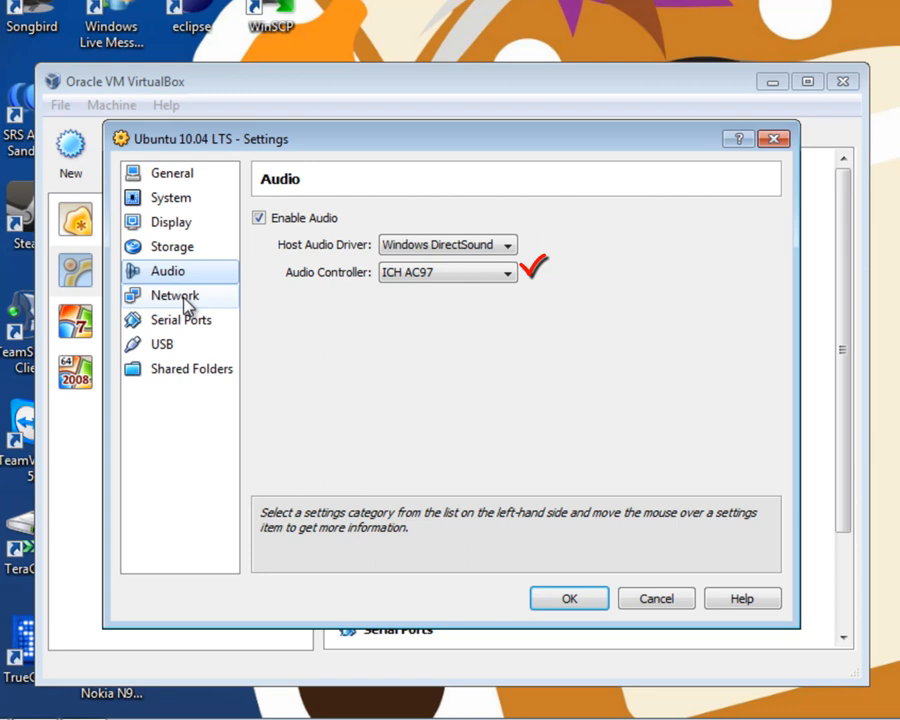
View Network settings with Adapter 1 enabled and attached to NAT.
click(176, 296)
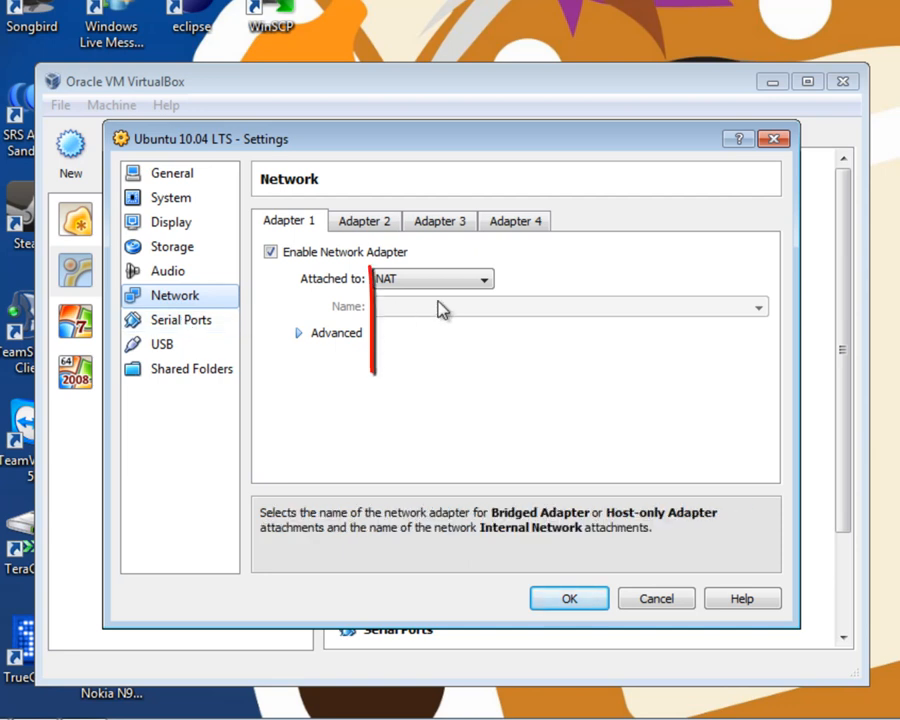
click(482, 280)
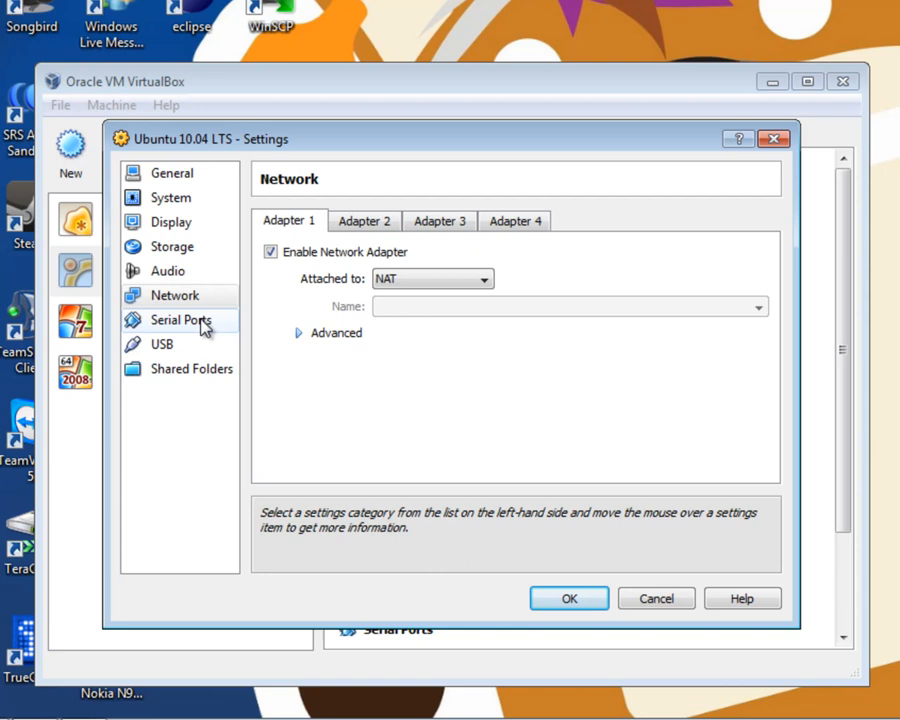
Review the Serial Ports, USB and Shared Folders settings pages.
click(180, 320)
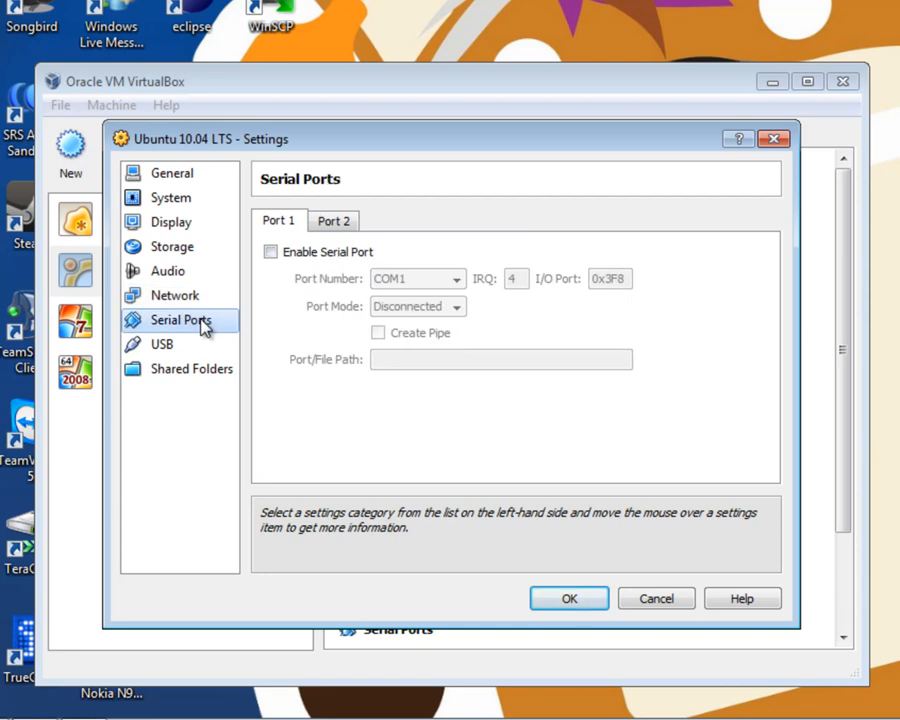
mouse_move(162, 344)
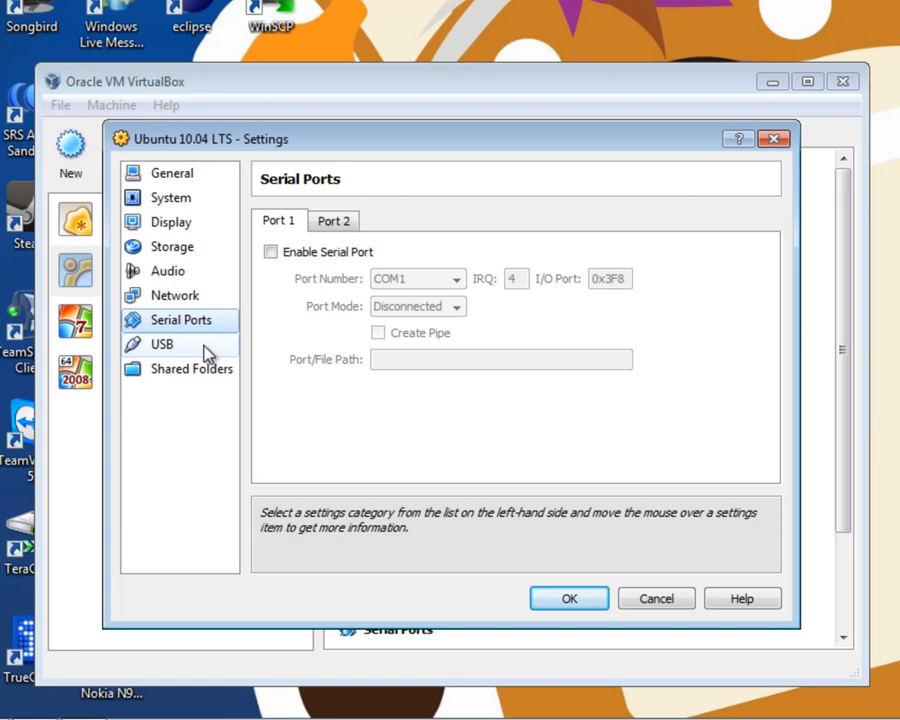
click(160, 344)
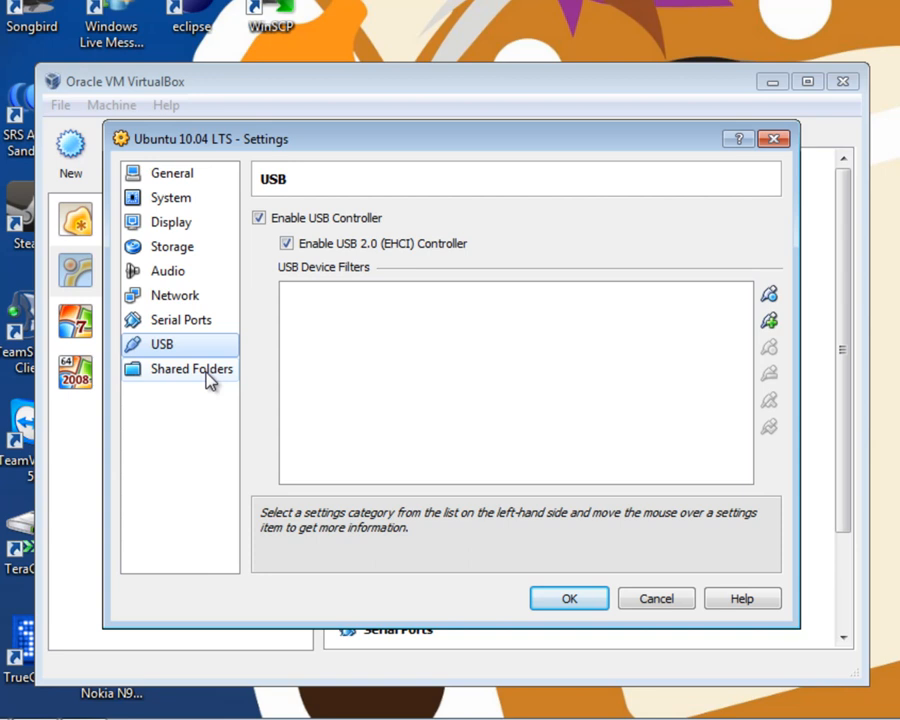
click(190, 368)
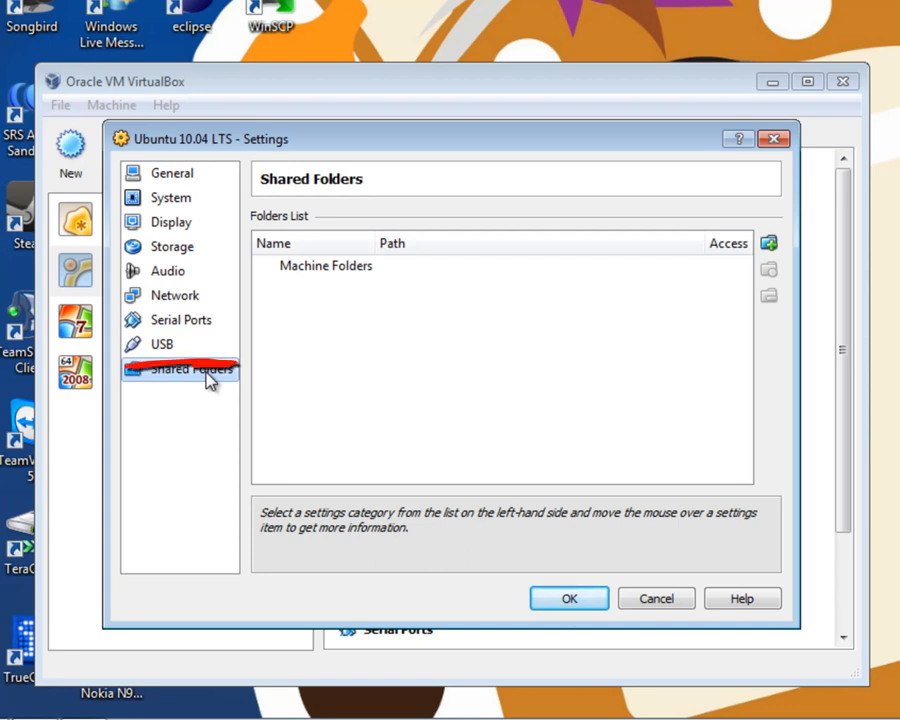
mouse_move(568, 598)
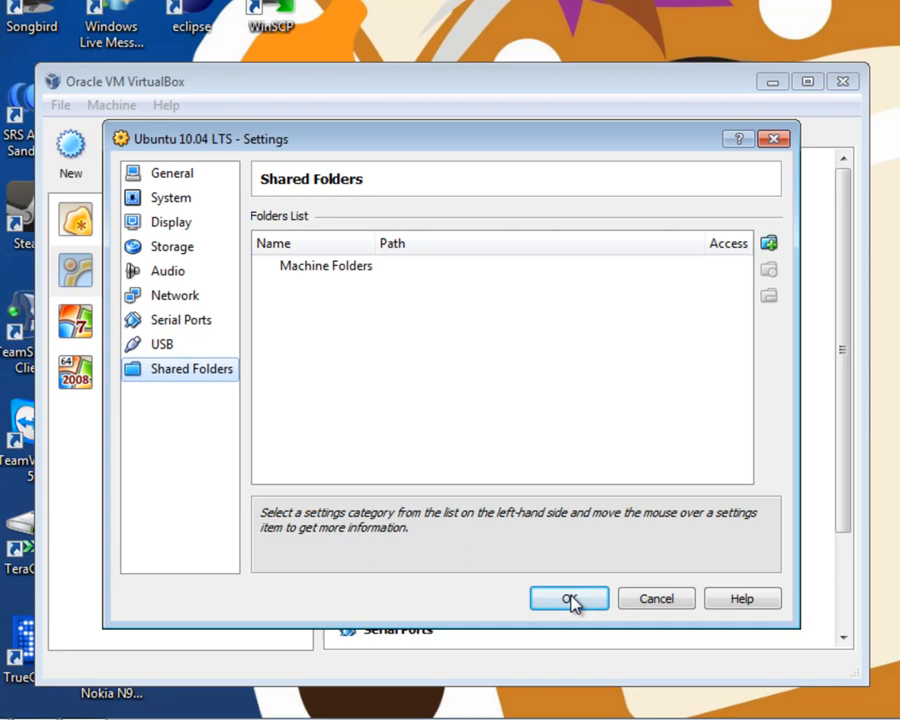
Save the settings with OK and start the Ubuntu 10.04 LTS VM.
click(568, 598)
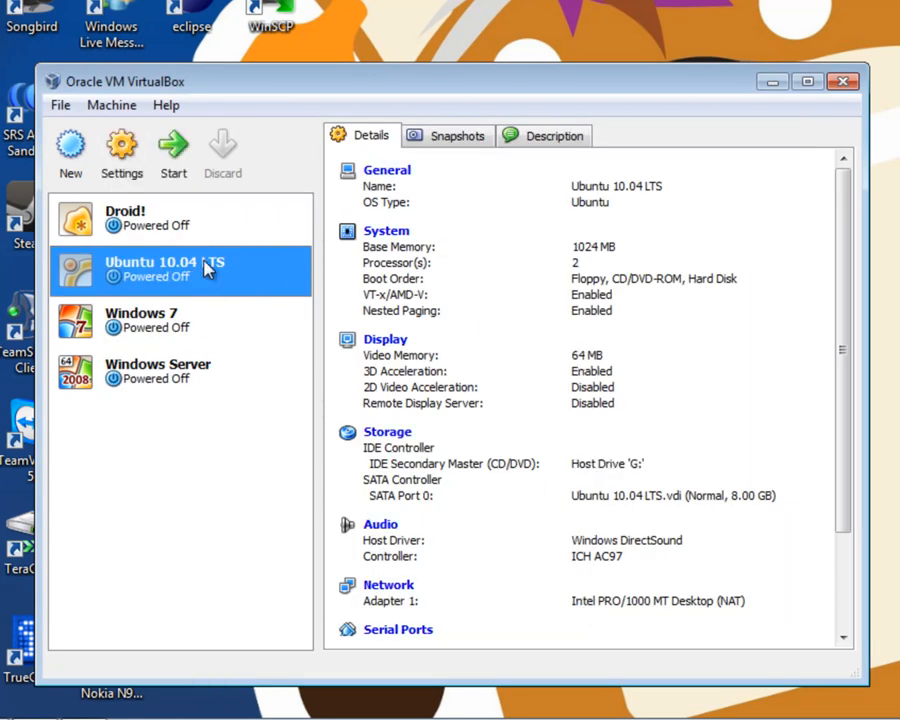
mouse_move(172, 148)
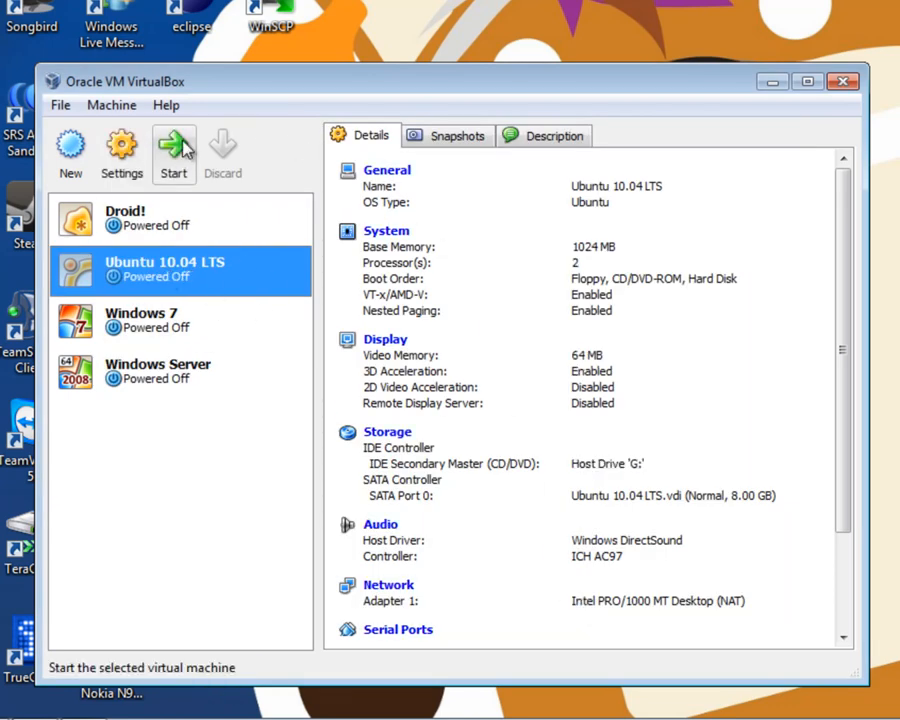
click(172, 148)
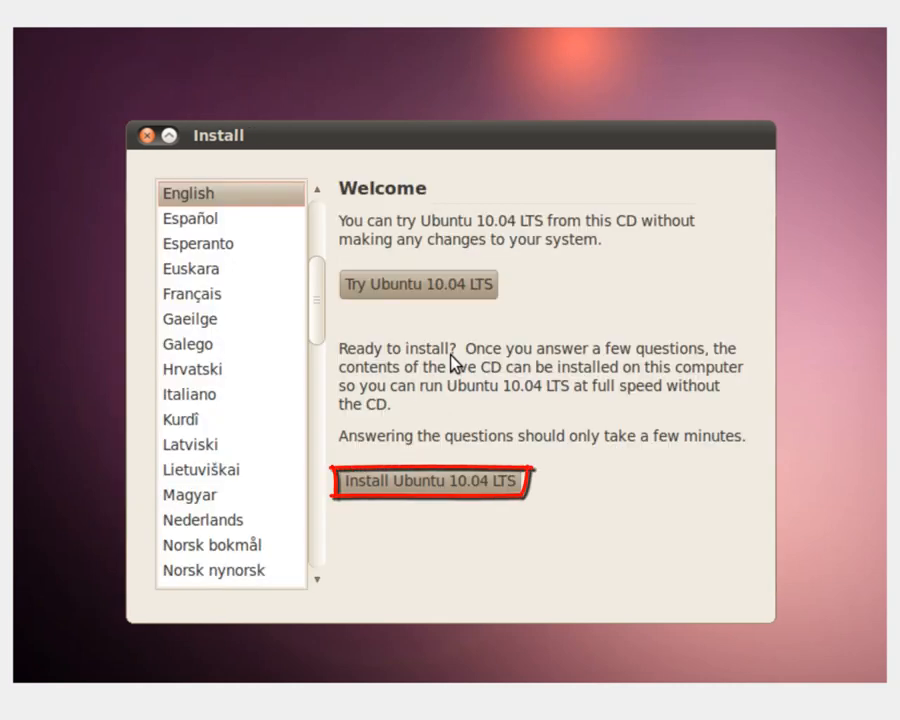
mouse_move(600, 484)
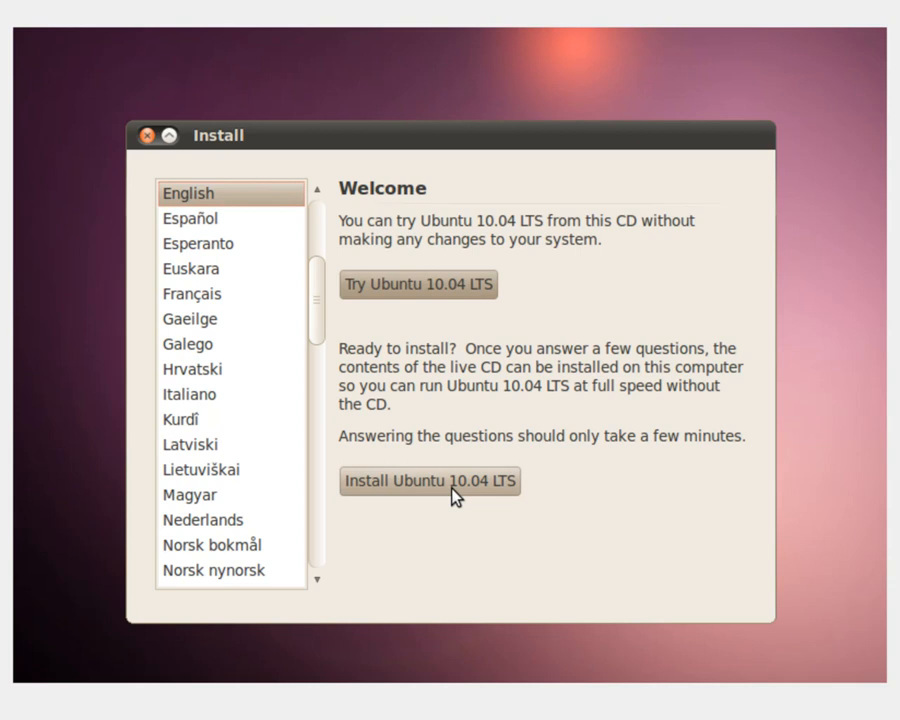
Start installing Ubuntu 10.04 LTS and keep United Kingdom as the location.
click(428, 480)
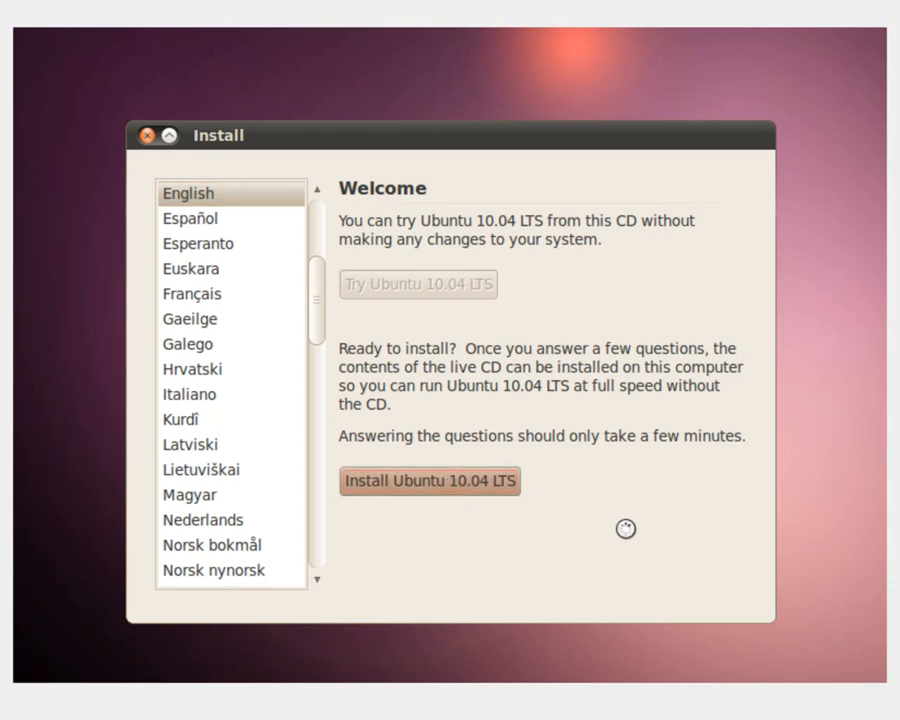
click(428, 480)
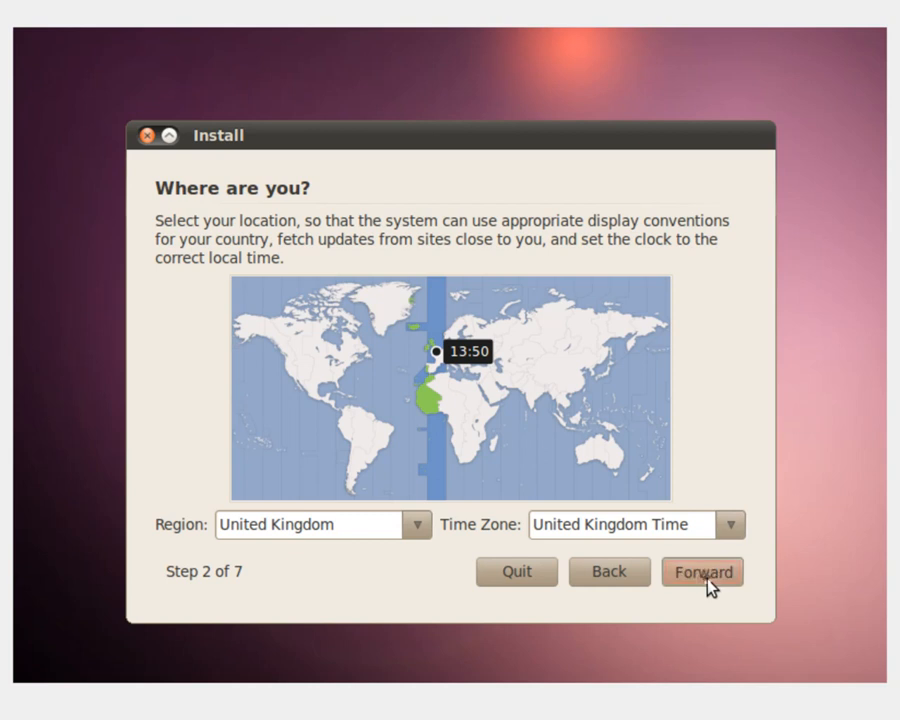
click(702, 572)
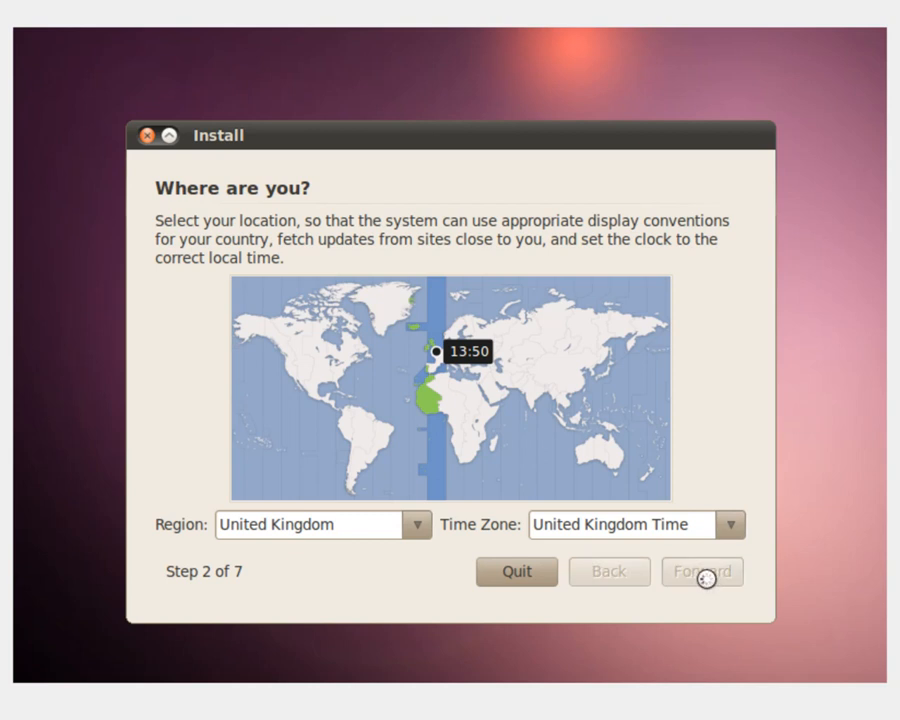
click(700, 572)
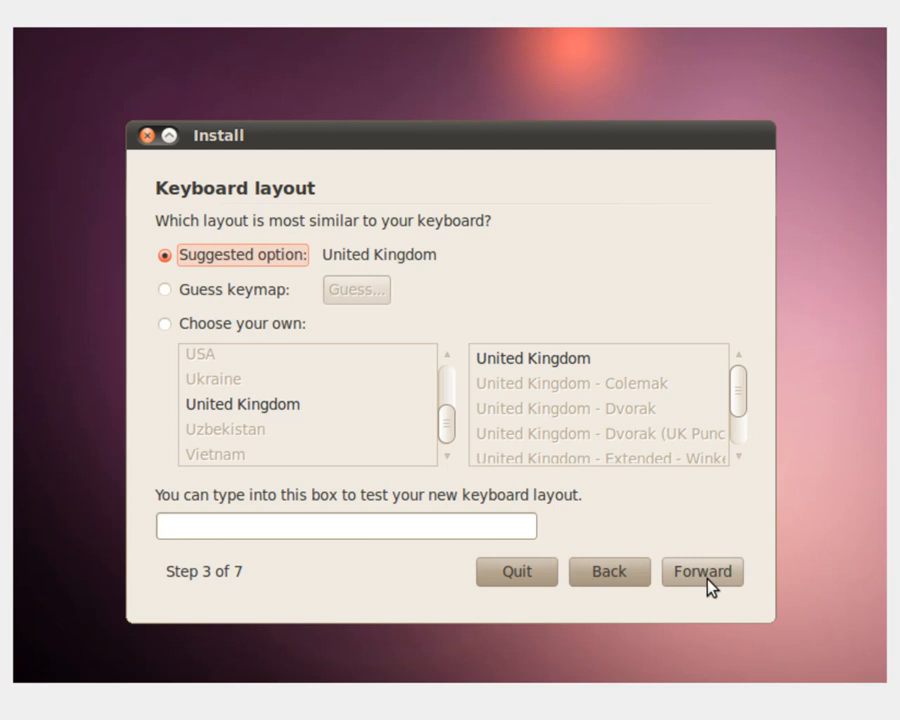
Keep the suggested United Kingdom keyboard layout and continue to disk preparation.
click(702, 572)
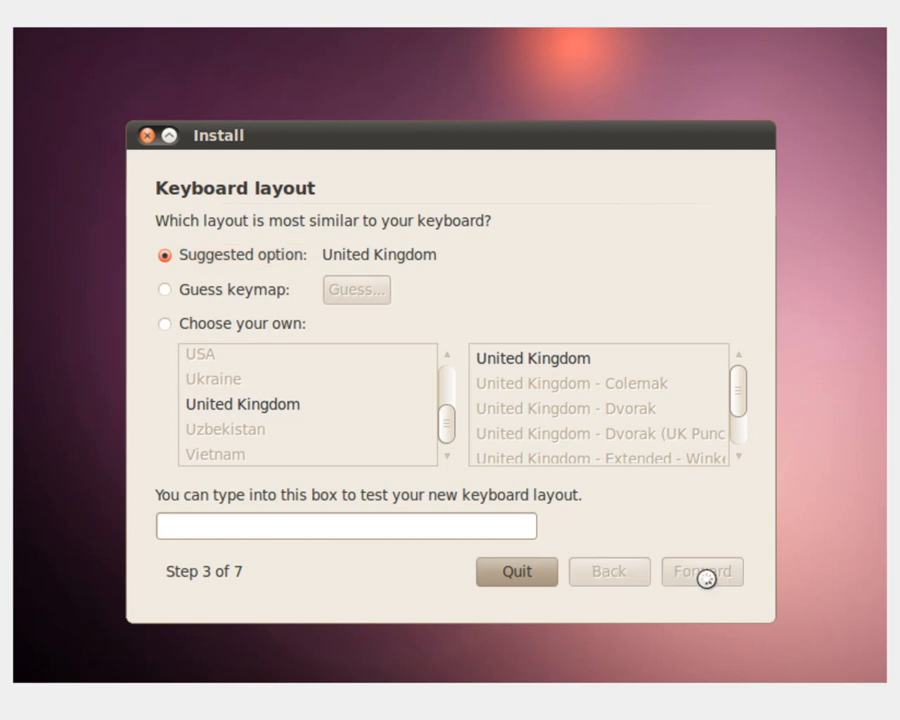
click(702, 572)
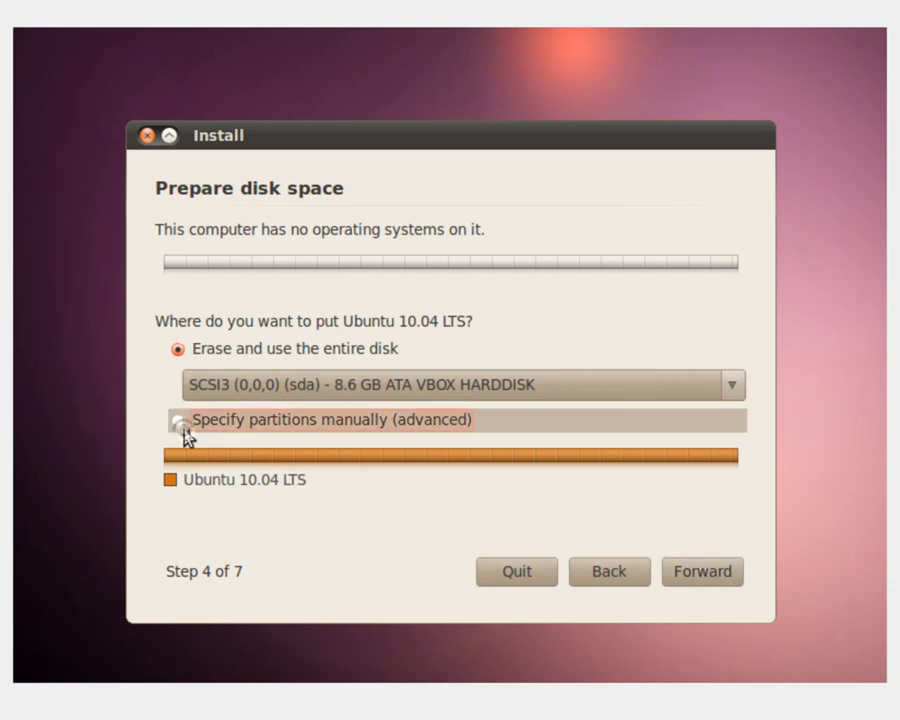
Try manual partitioning, revert to erasing the entire 8.6 GB disk, and continue.
click(176, 420)
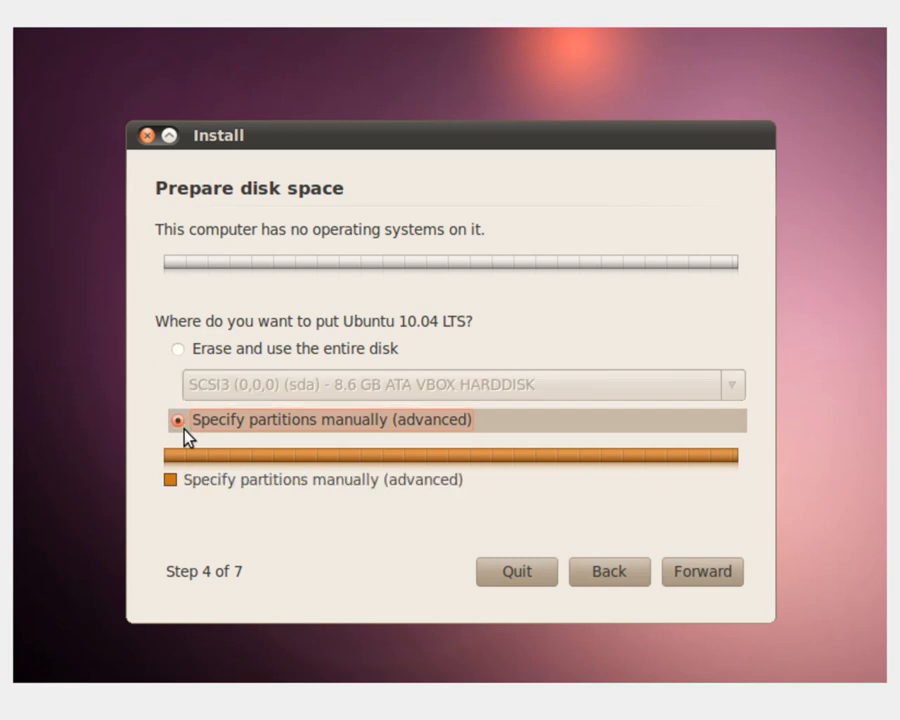
click(176, 420)
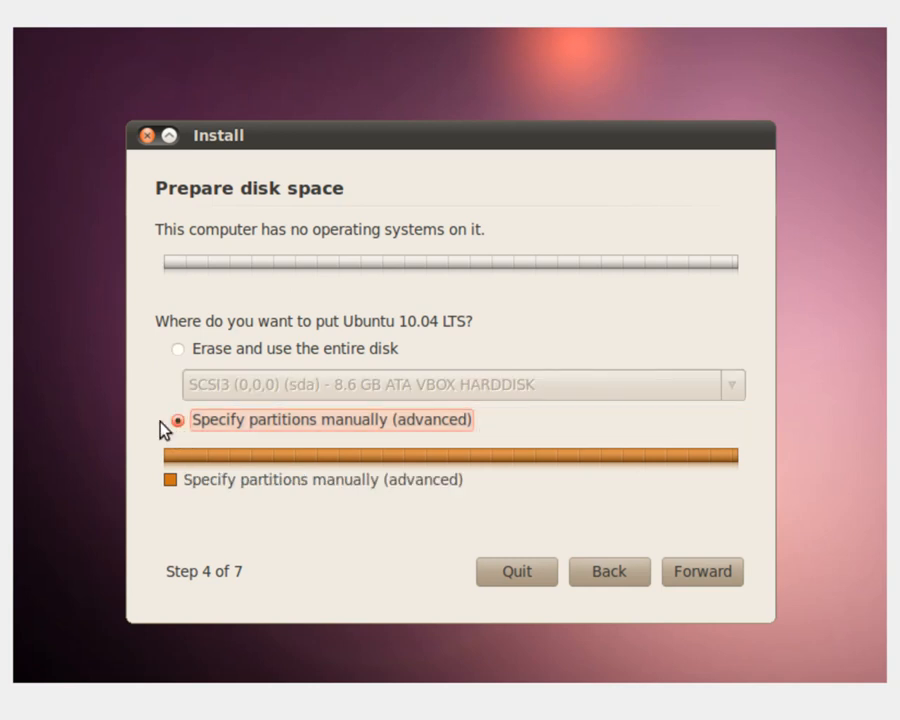
mouse_move(190, 356)
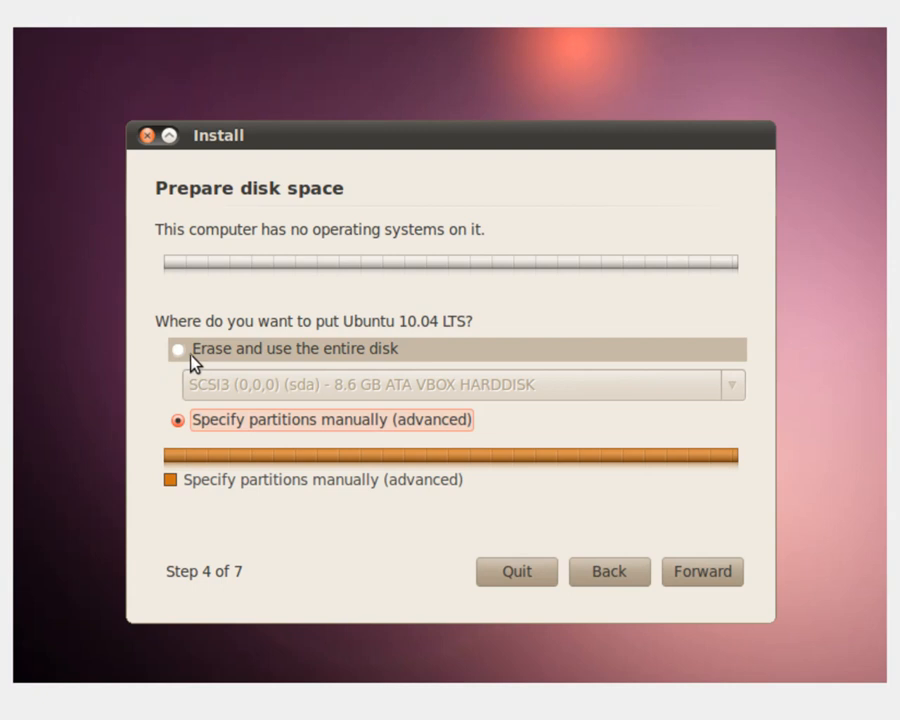
click(178, 348)
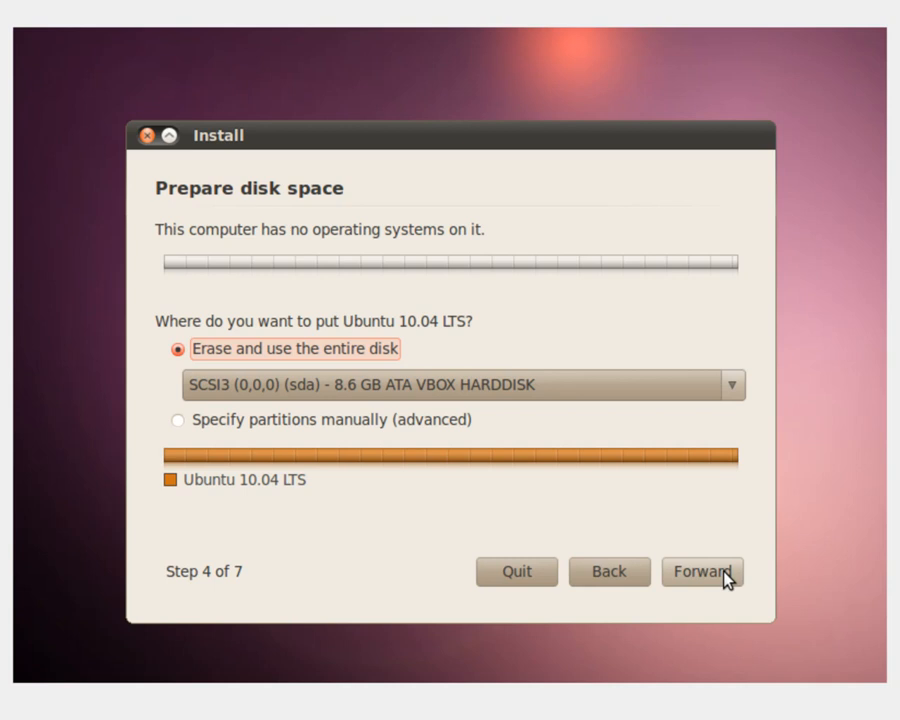
click(700, 572)
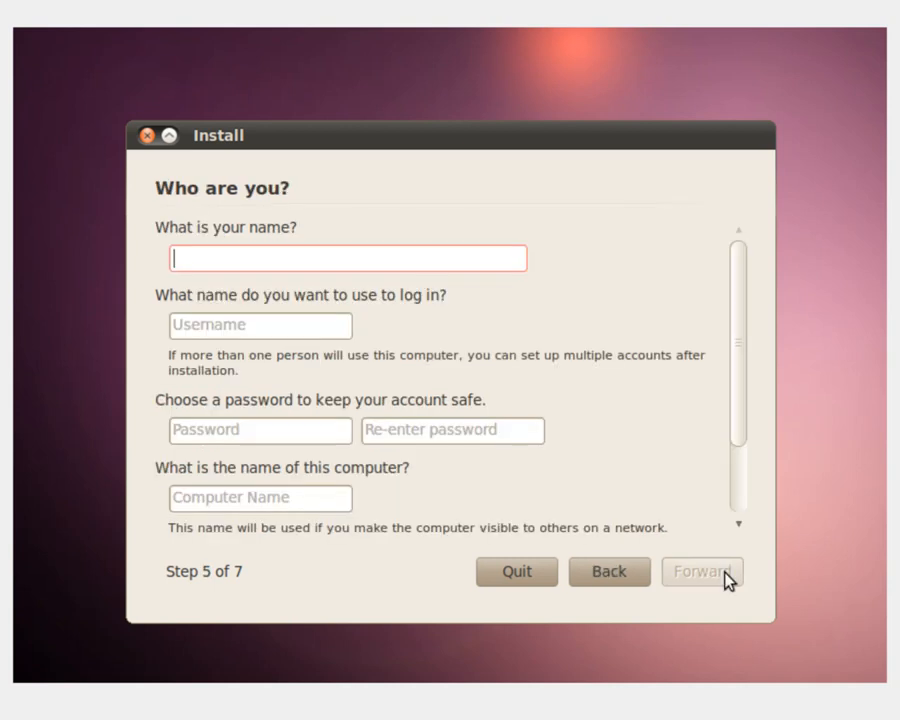
Enter the name Miles, computer name Virubuntu, keep password required at login, and continue.
text(Miles Kjeller)
click(260, 326)
text(fox)
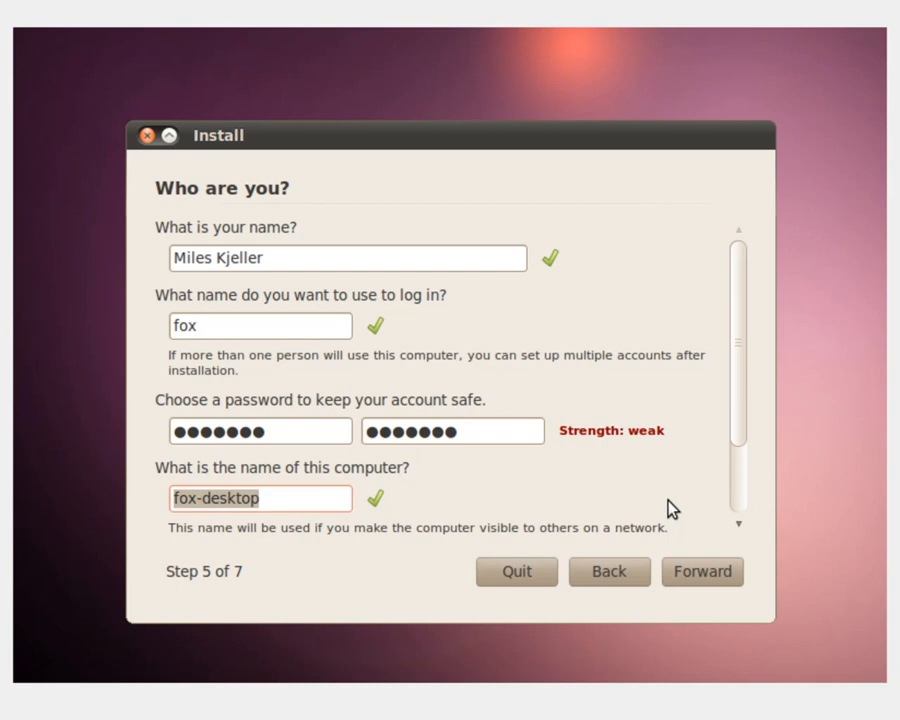
text(Viru)
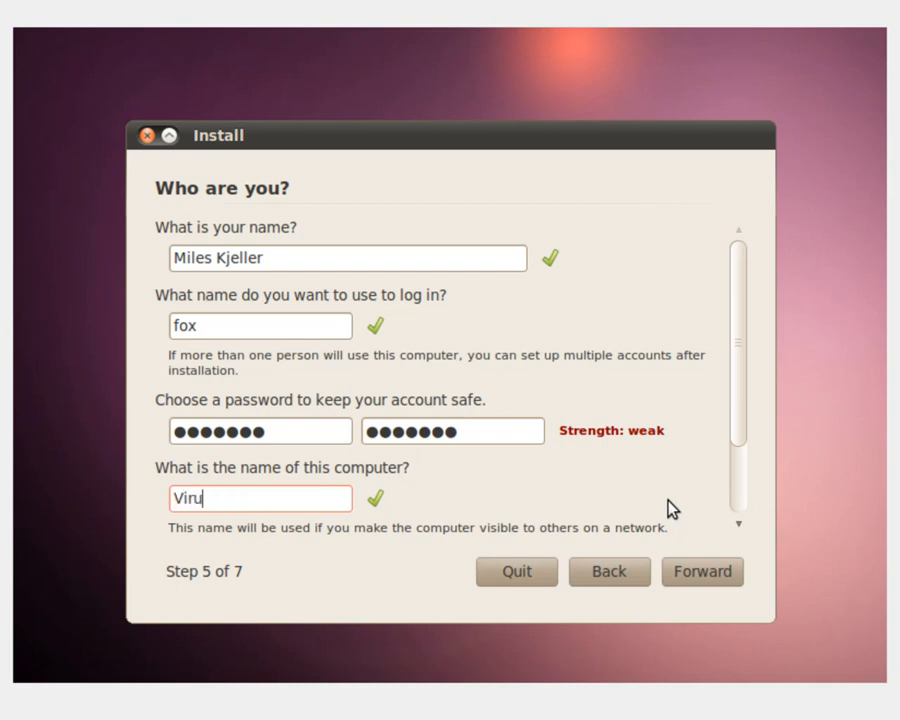
text(bu)
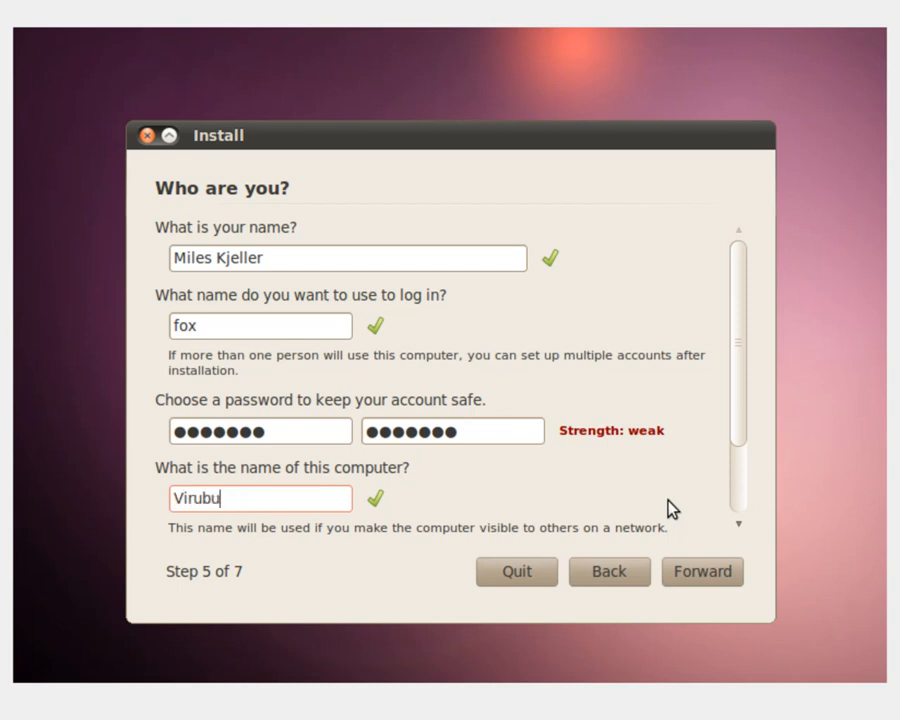
text(ntu)
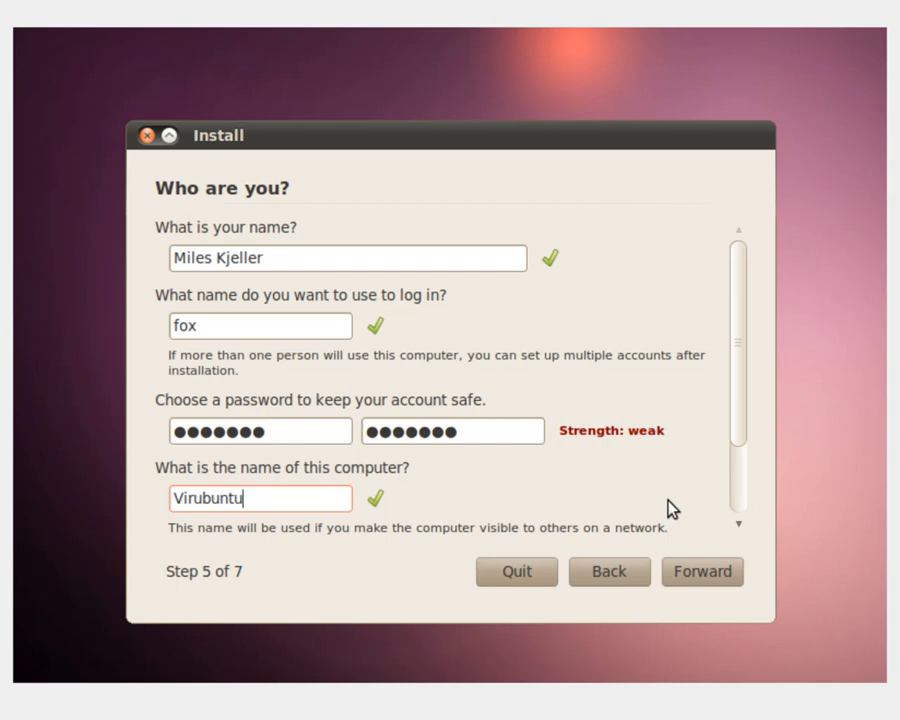
scroll(down, 3)
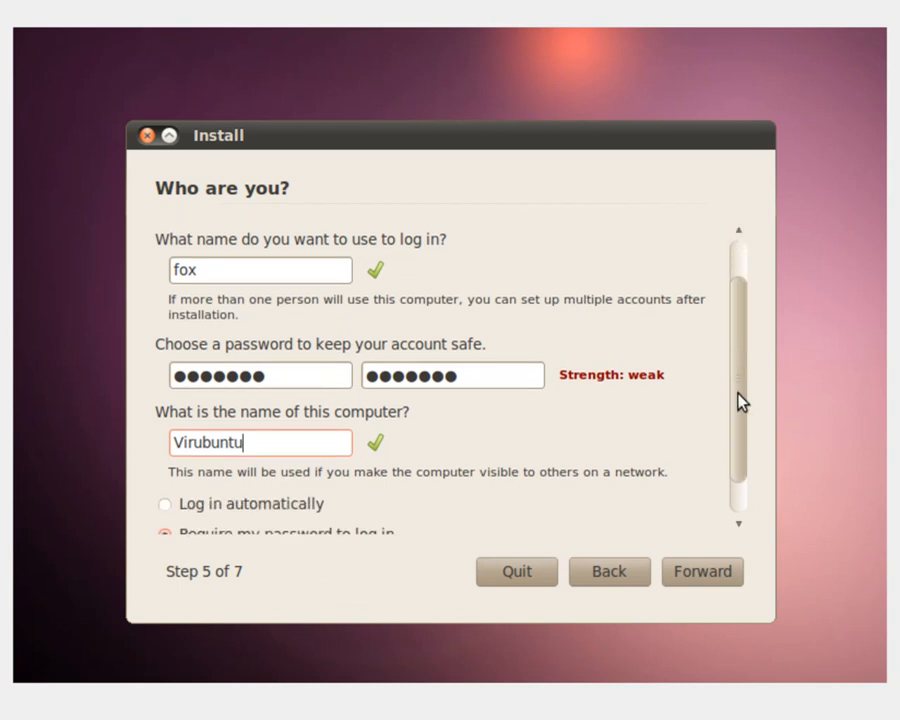
scroll(down, 3)
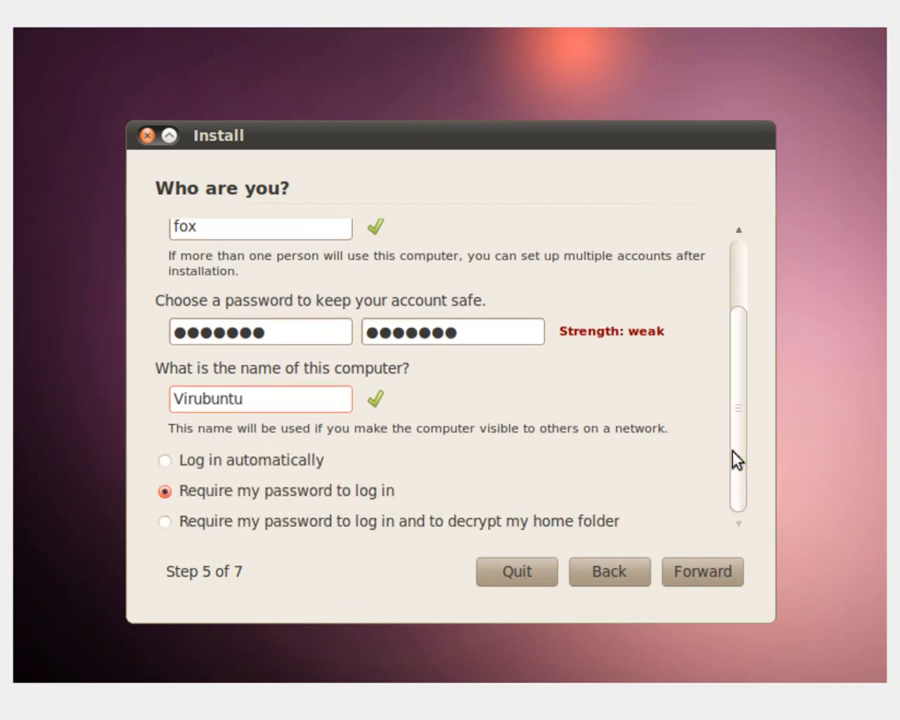
mouse_move(702, 572)
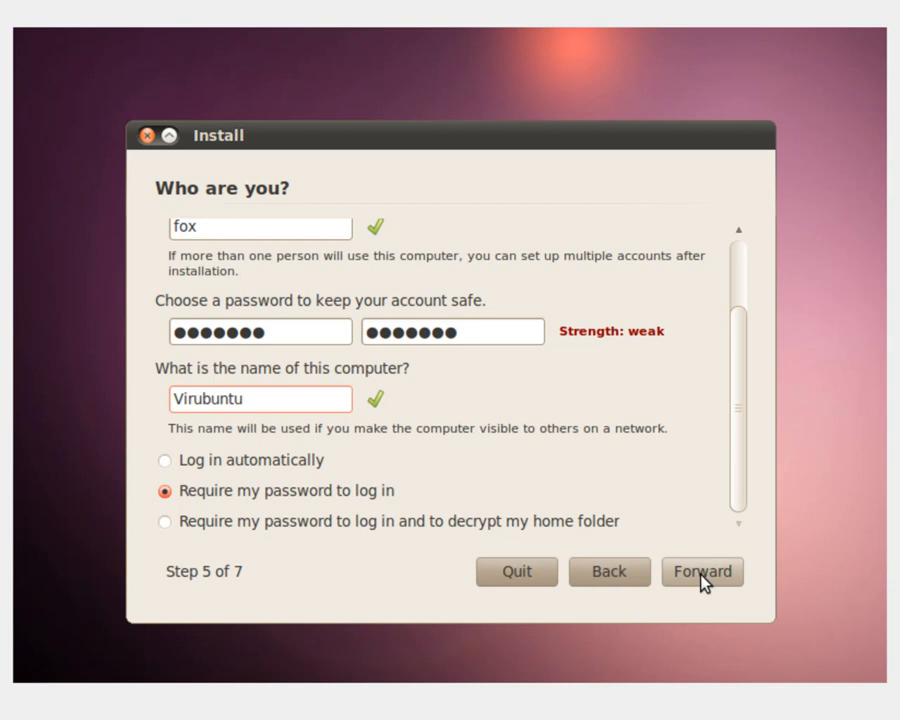
click(700, 572)
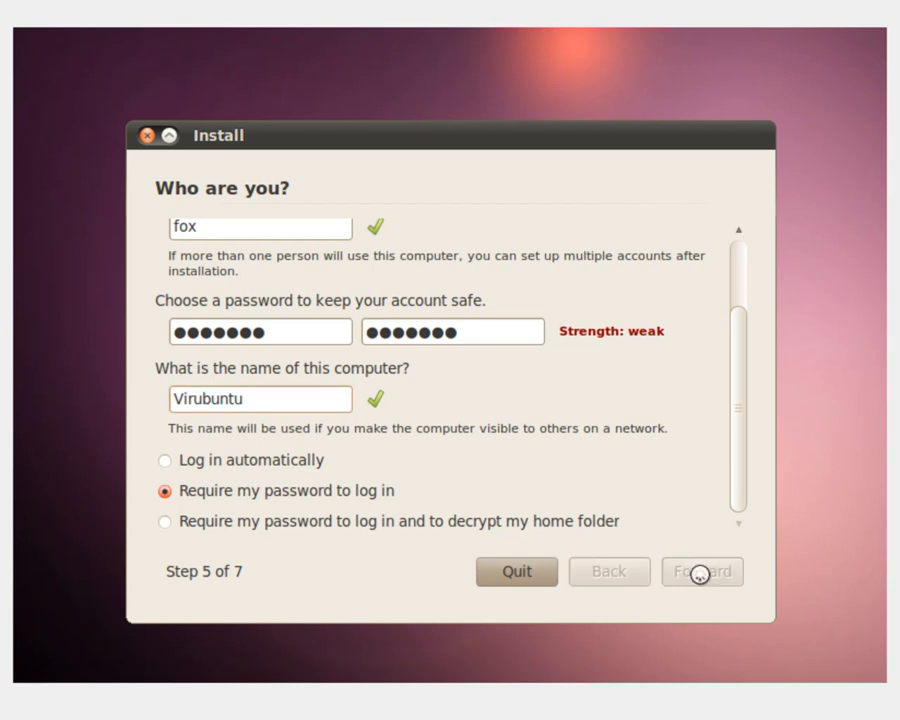
Reach the Ready to install summary and start the installation.
click(700, 572)
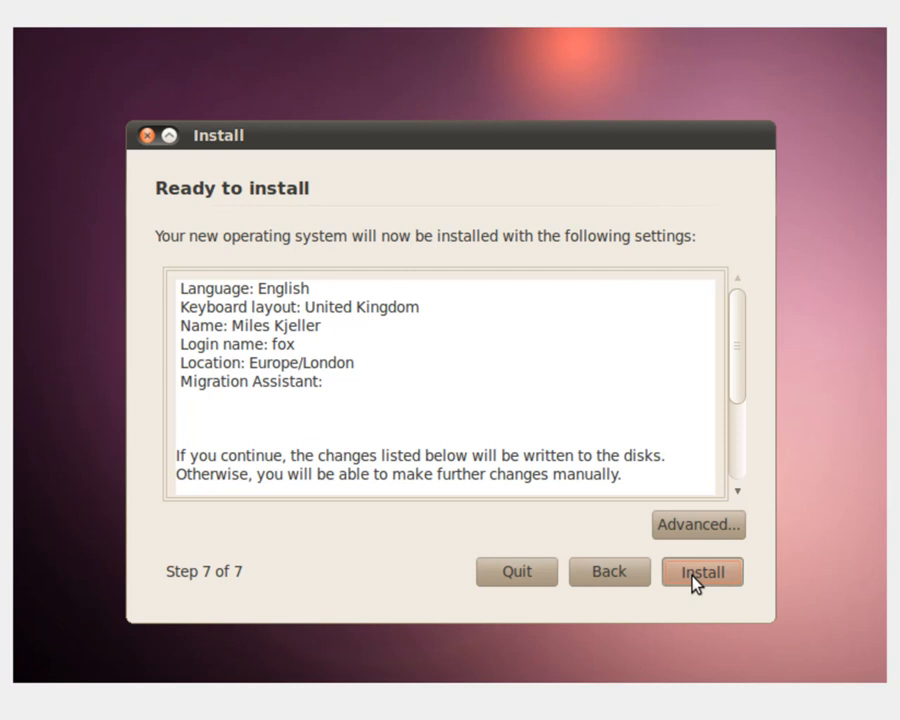
click(702, 572)
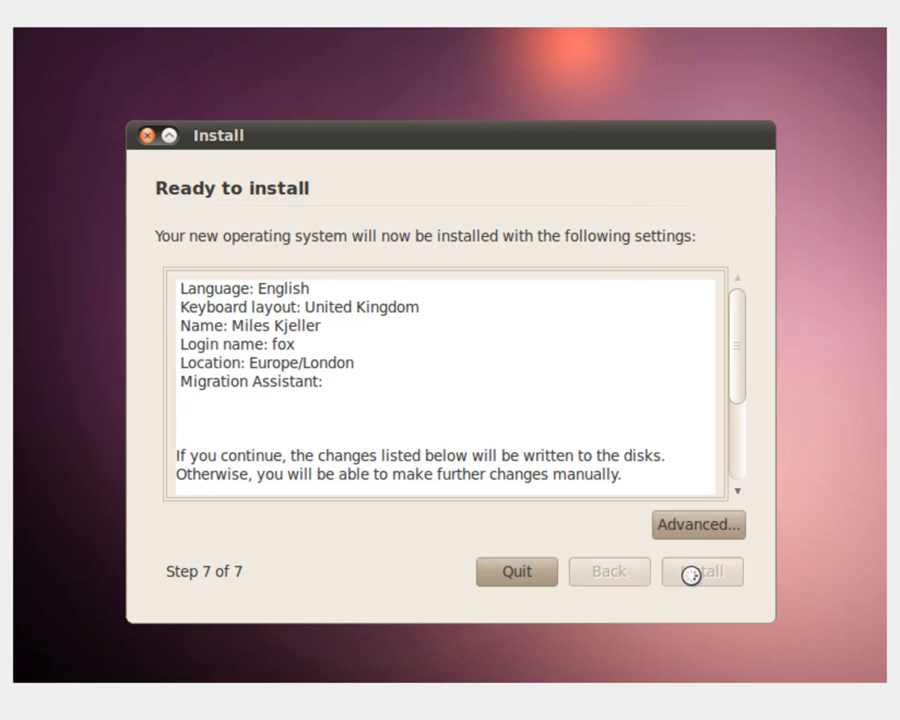
Confirm and let the installer copy files and format the disk.
click(702, 572)
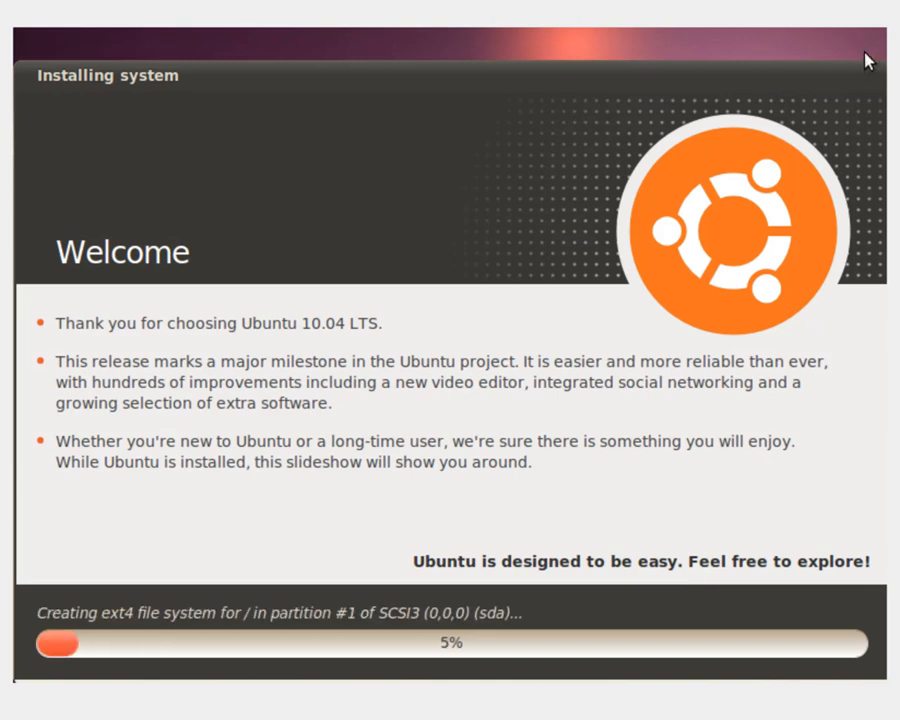
mouse_move(856, 70)
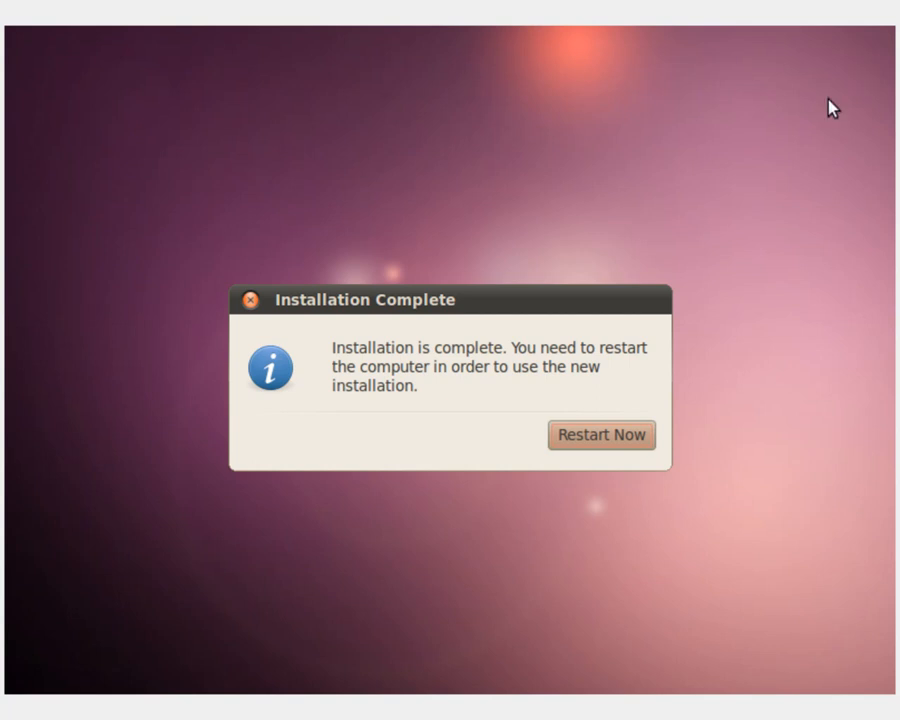
Restart into the new installation, confirming the remove-disc prompt, to reach the Virubuntu login screen.
click(600, 436)
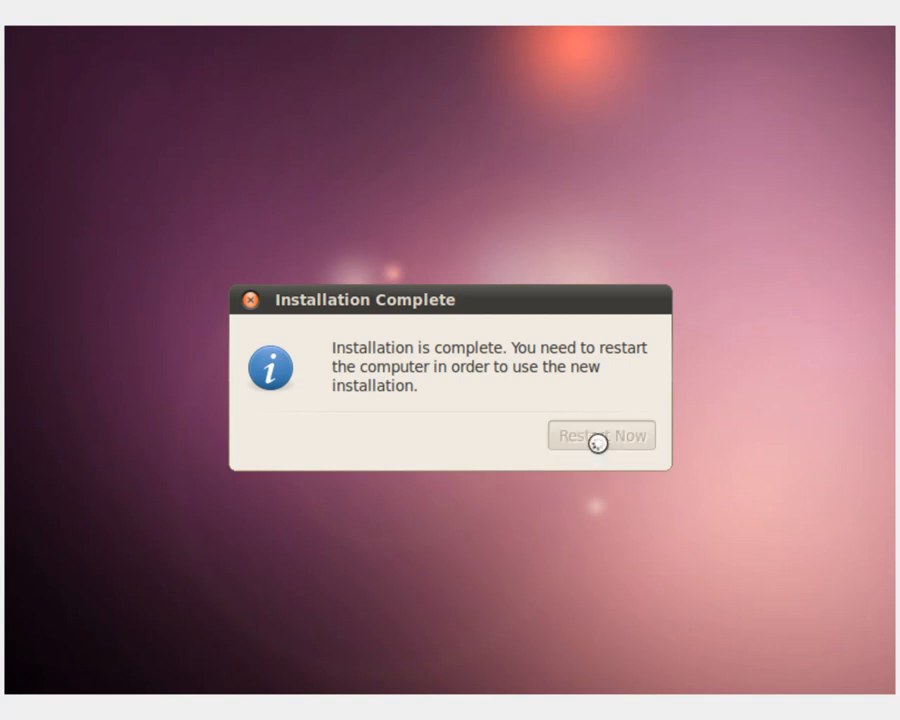
click(600, 436)
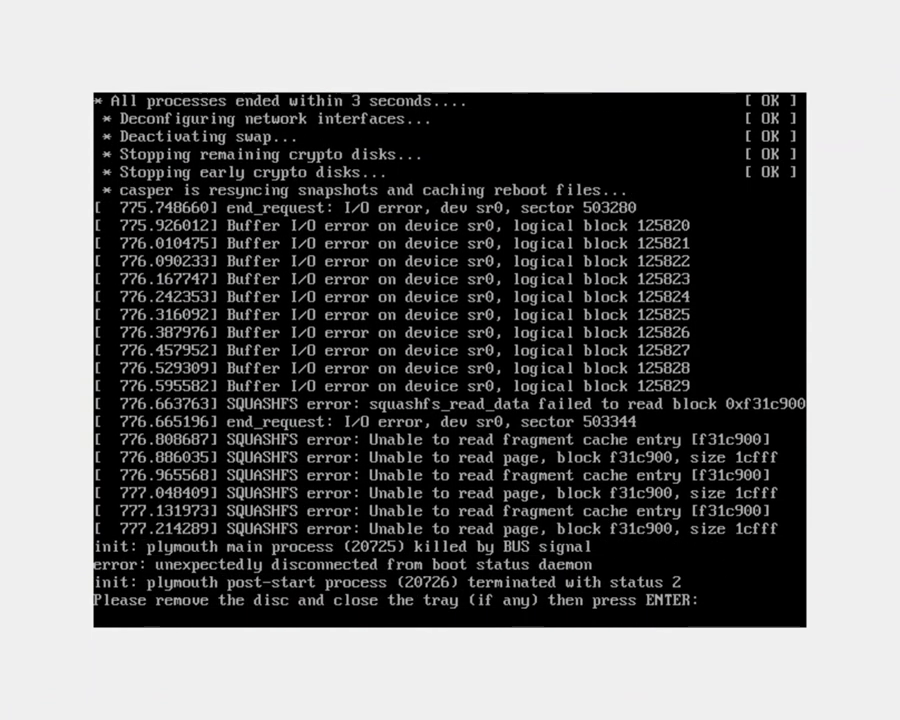
key(enter)
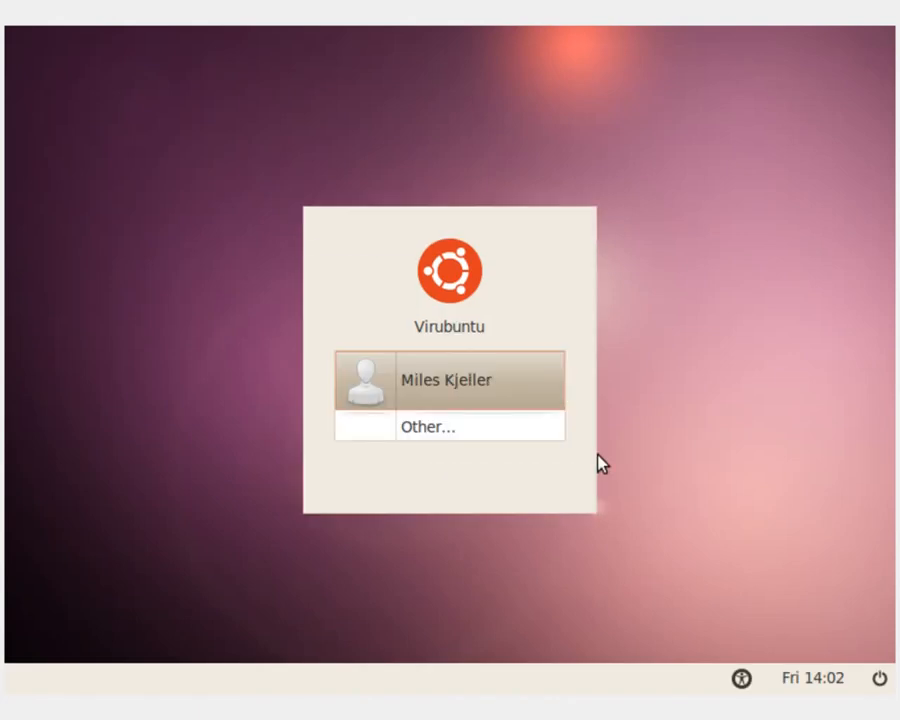
click(448, 380)
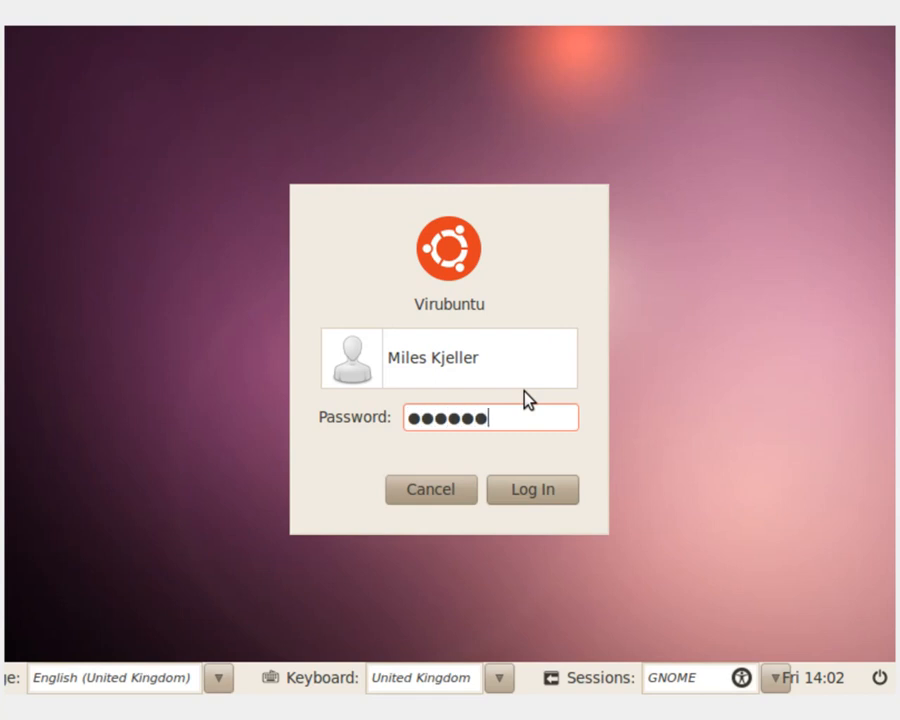
click(532, 488)
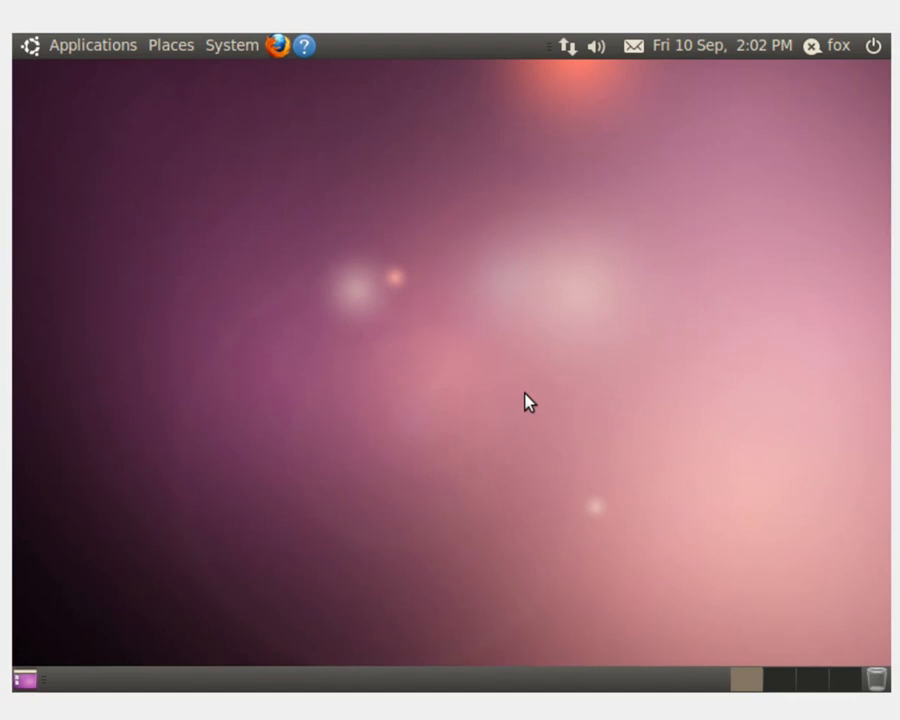
mouse_move(572, 210)
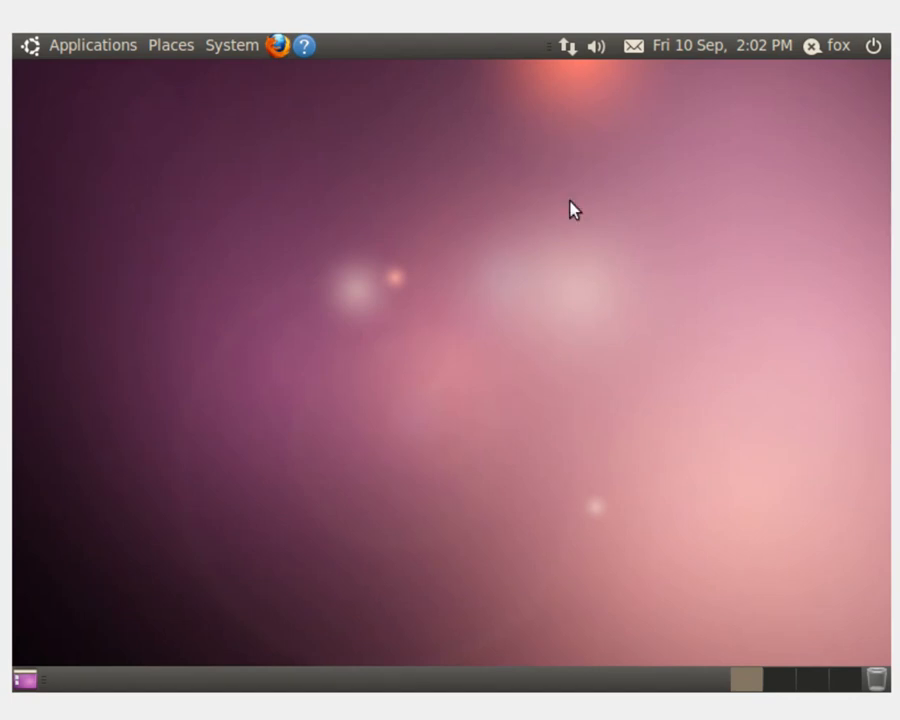
mouse_move(568, 46)
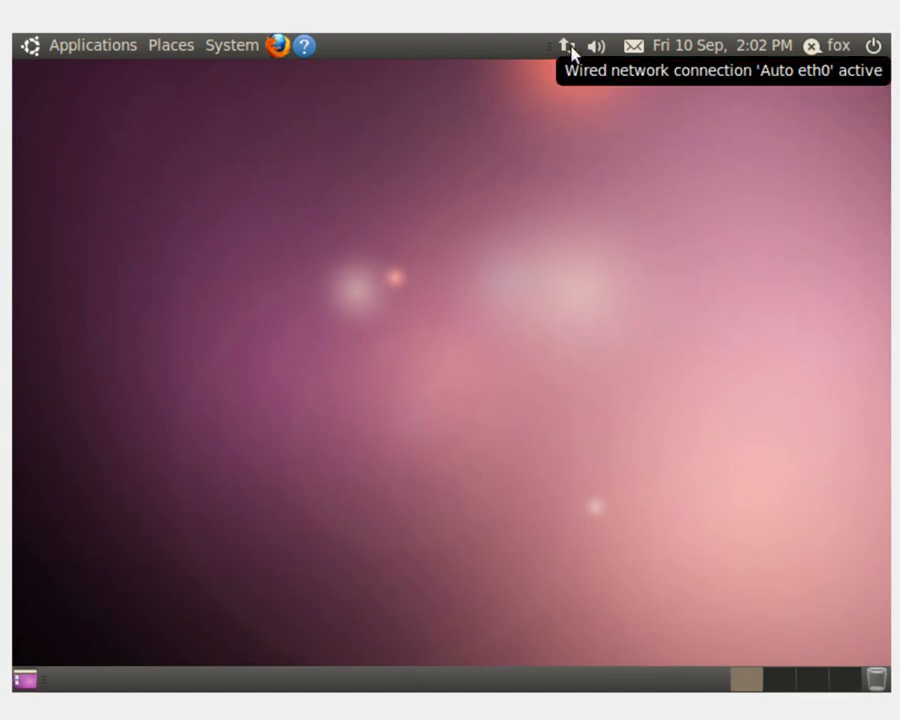
mouse_move(316, 208)
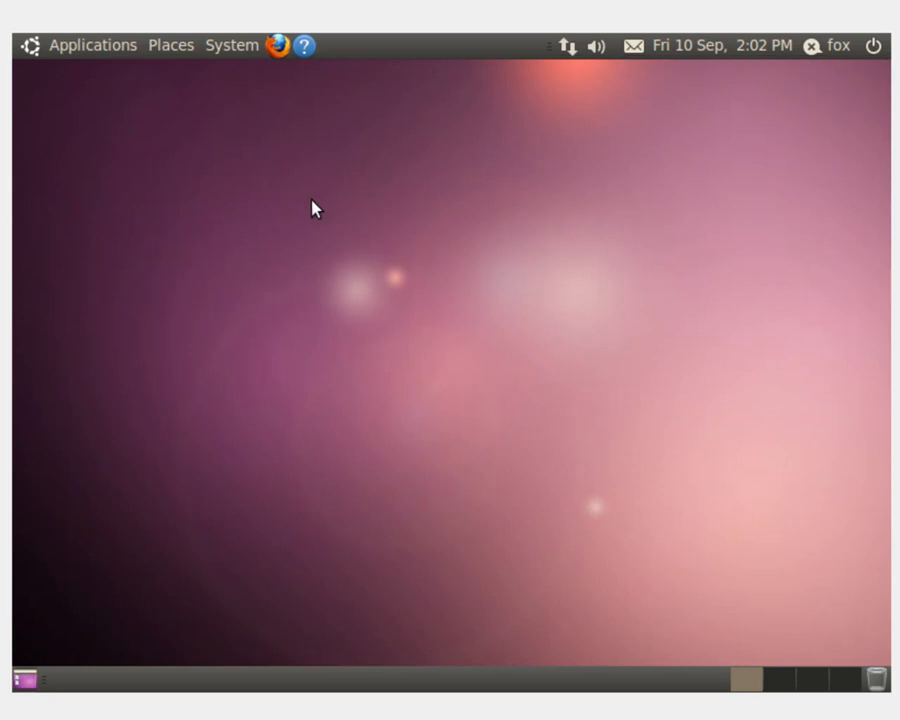
mouse_move(16, 152)
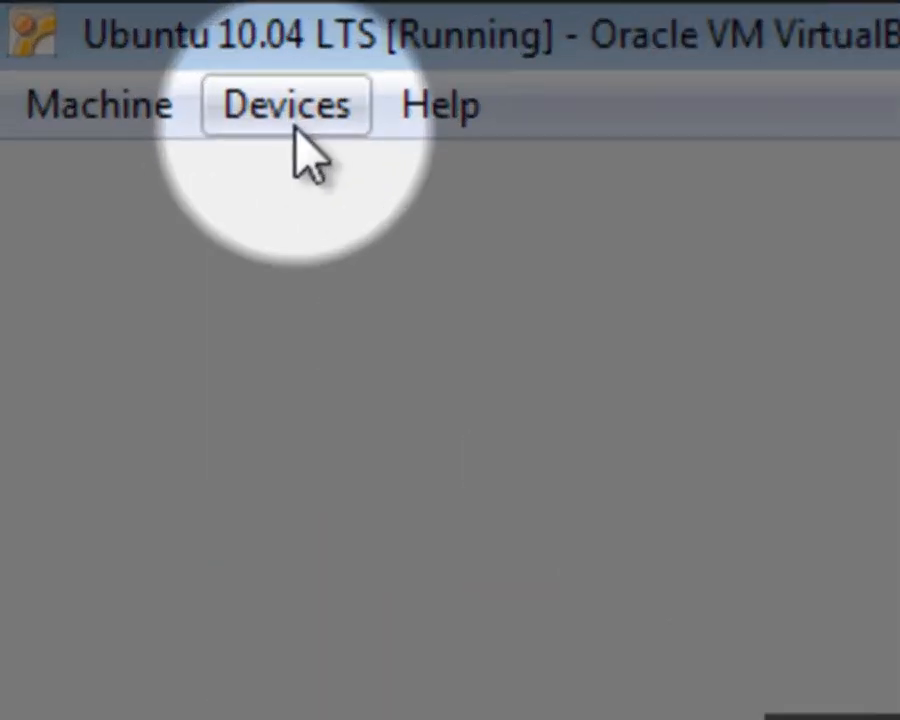
Insert the Guest Additions disc via Devices and open the VBOXADDITIONS CD on the guest desktop.
click(284, 104)
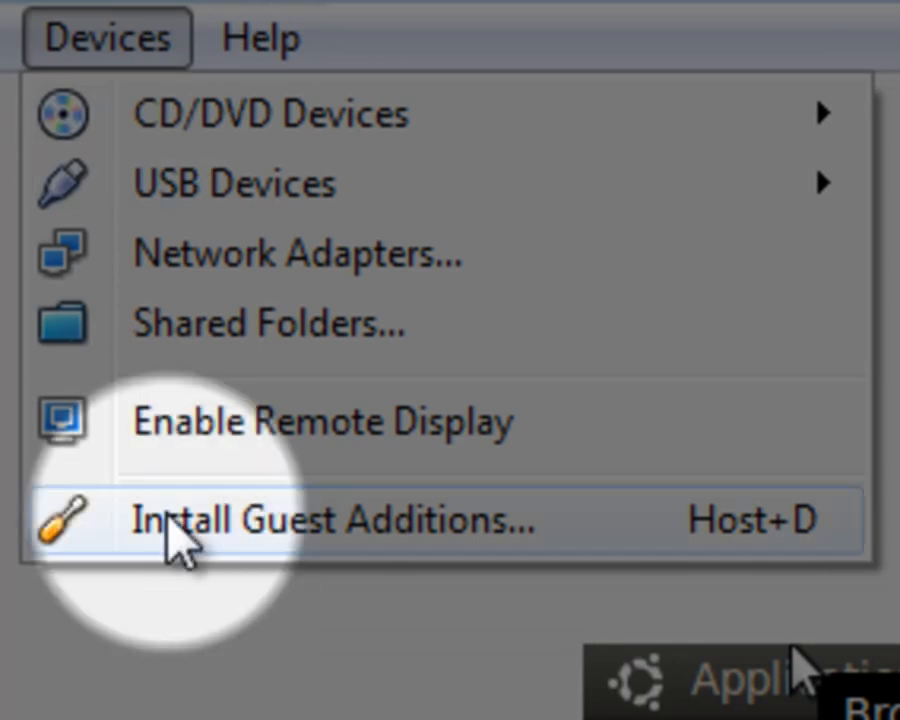
click(330, 520)
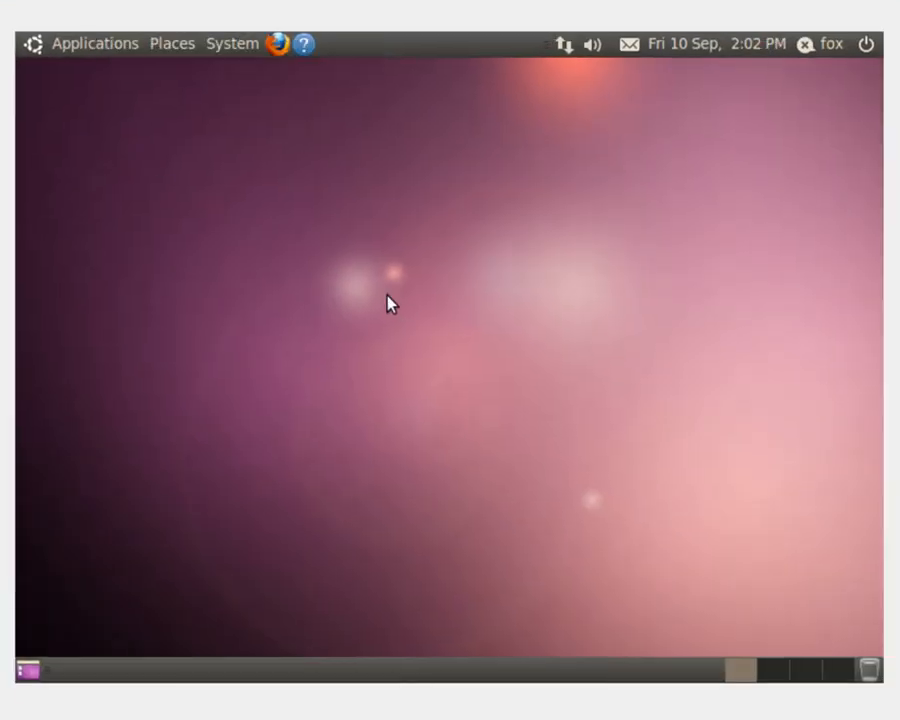
mouse_move(404, 304)
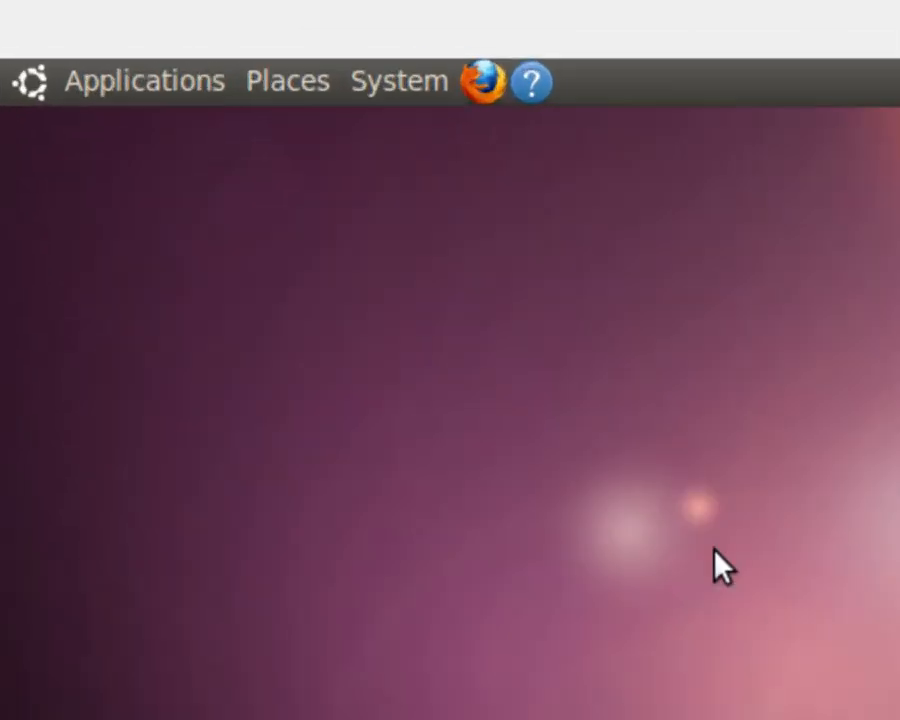
click(288, 80)
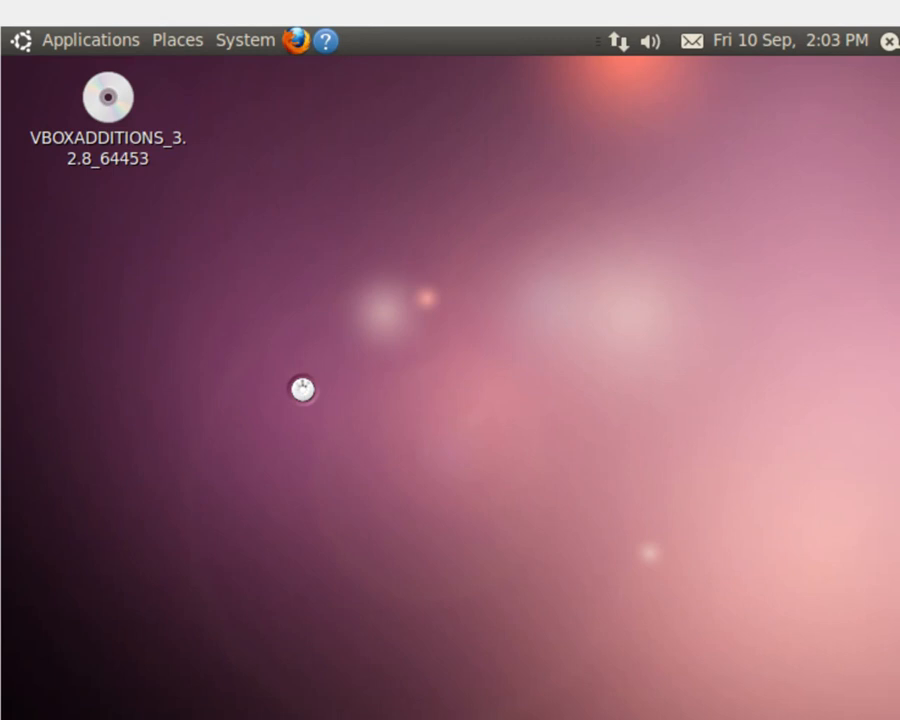
double_click(104, 96)
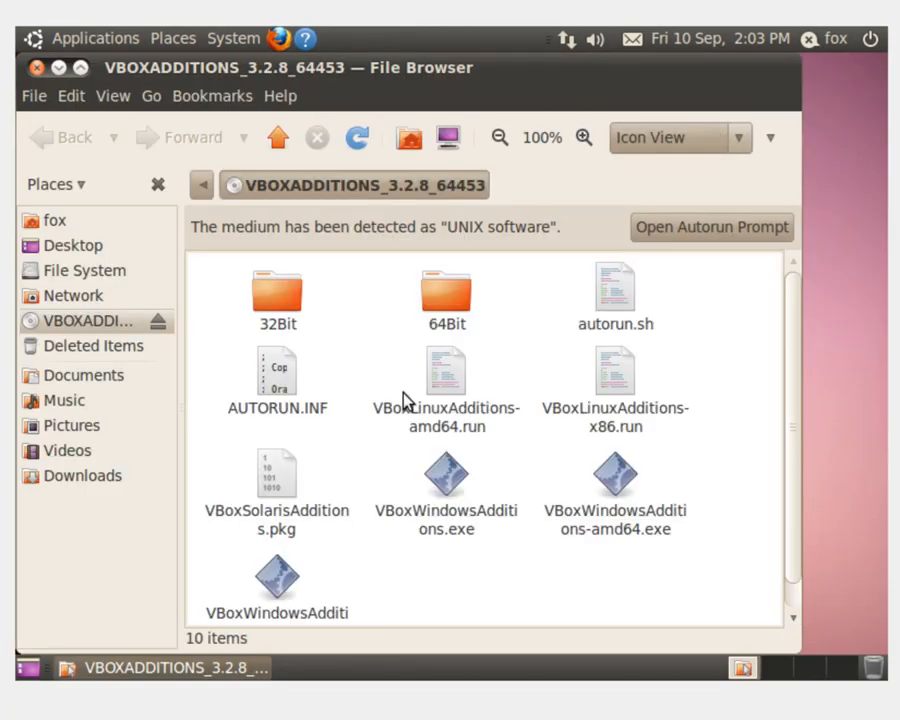
mouse_move(712, 228)
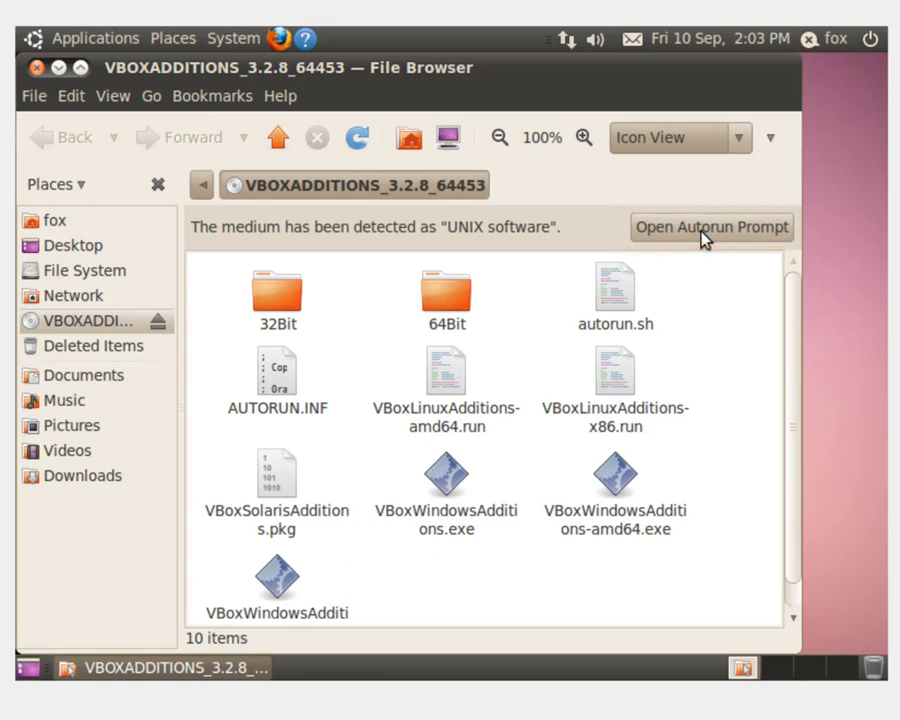
Run the disc's autorun installer with the administrator password, then close the file browser.
click(712, 228)
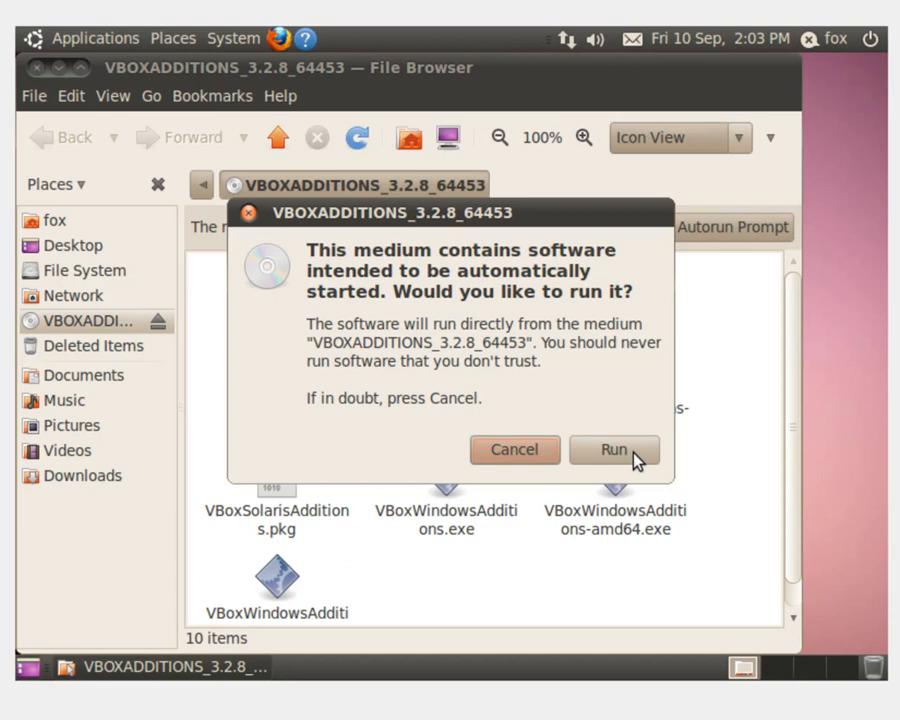
click(614, 448)
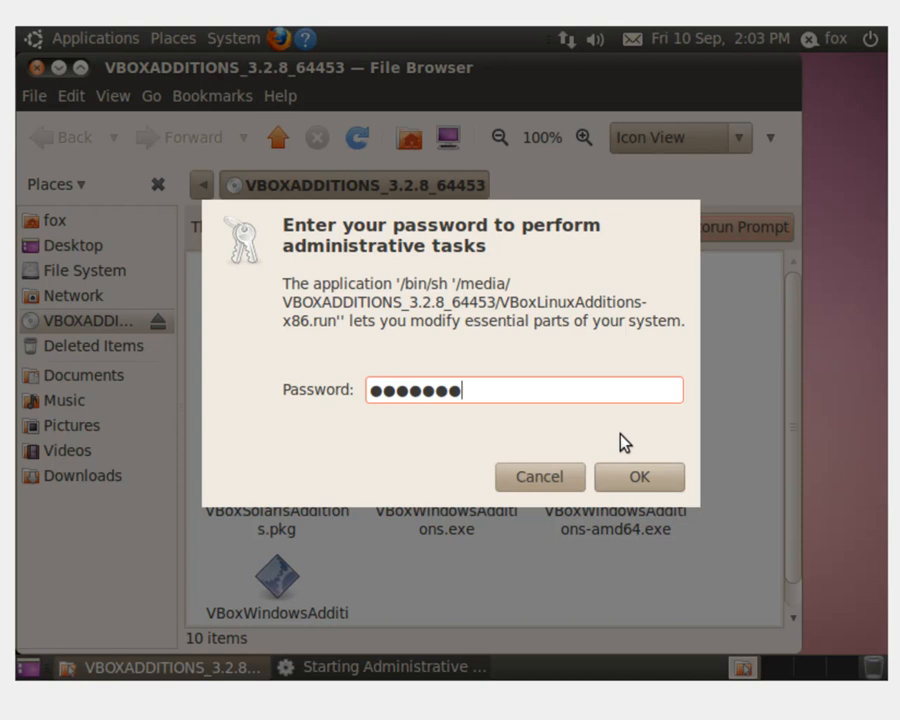
click(640, 476)
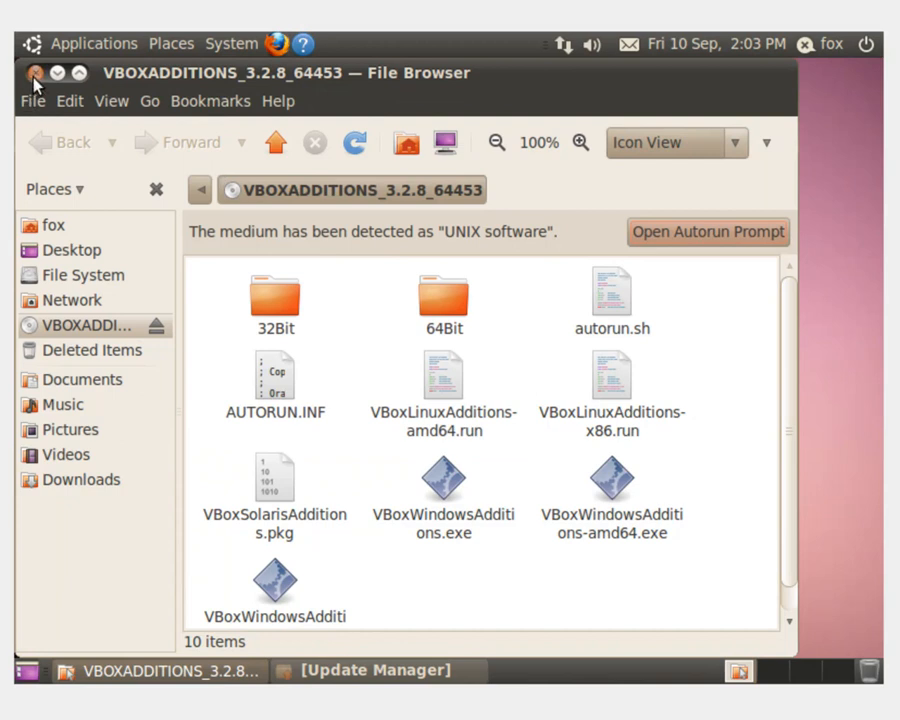
click(866, 44)
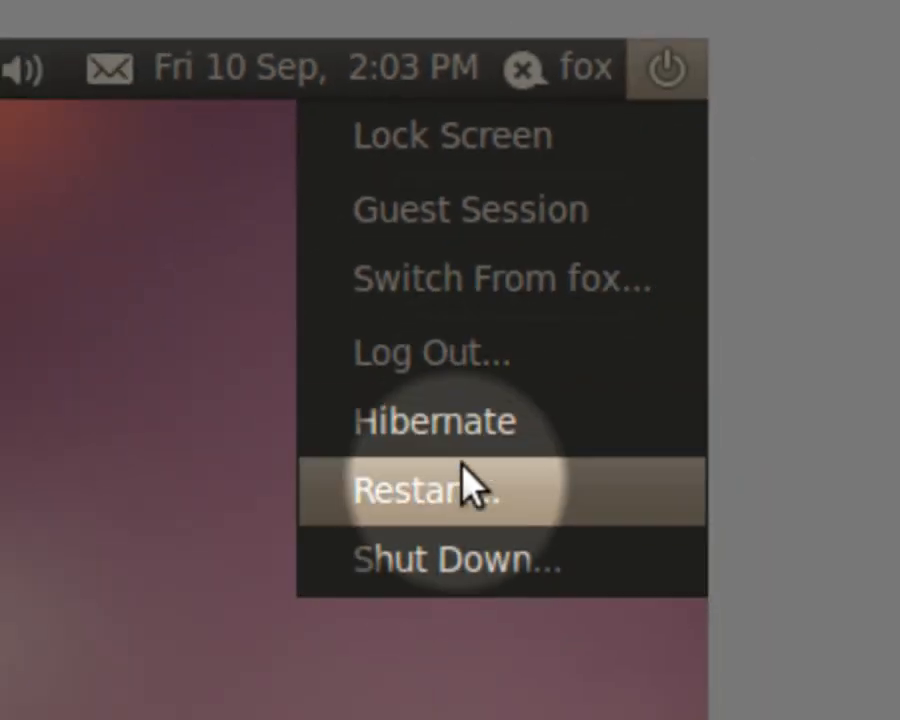
Restart the Ubuntu guest from the power menu and log back in to the desktop.
click(428, 490)
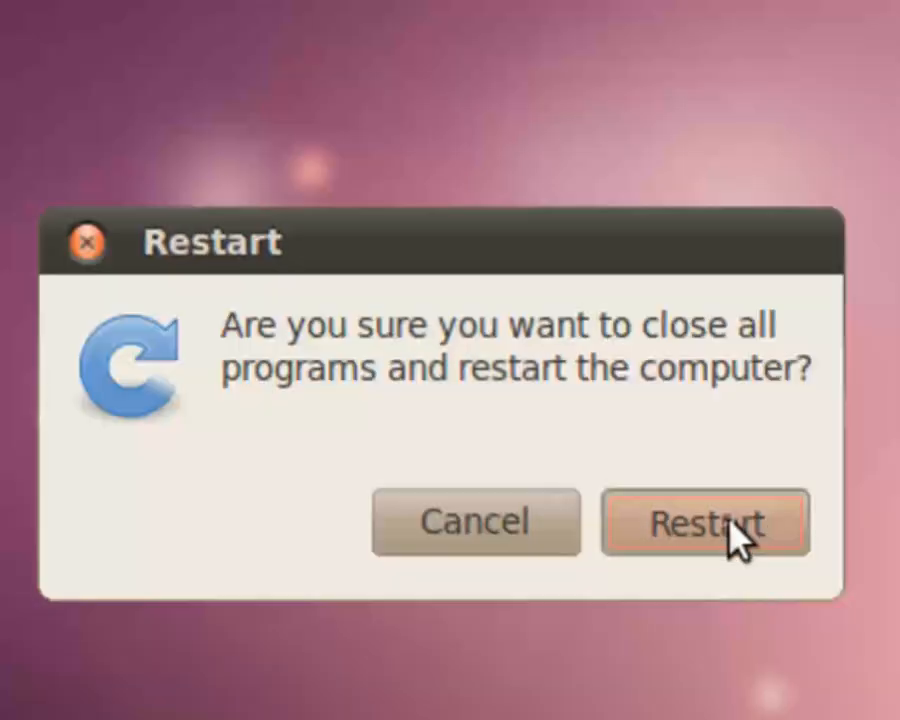
click(704, 522)
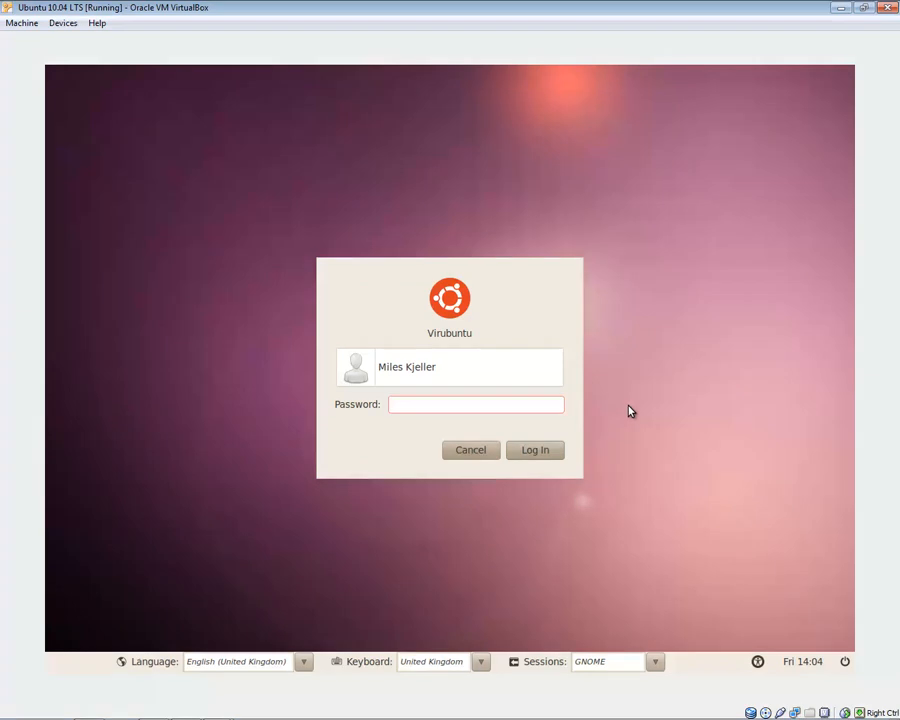
click(534, 448)
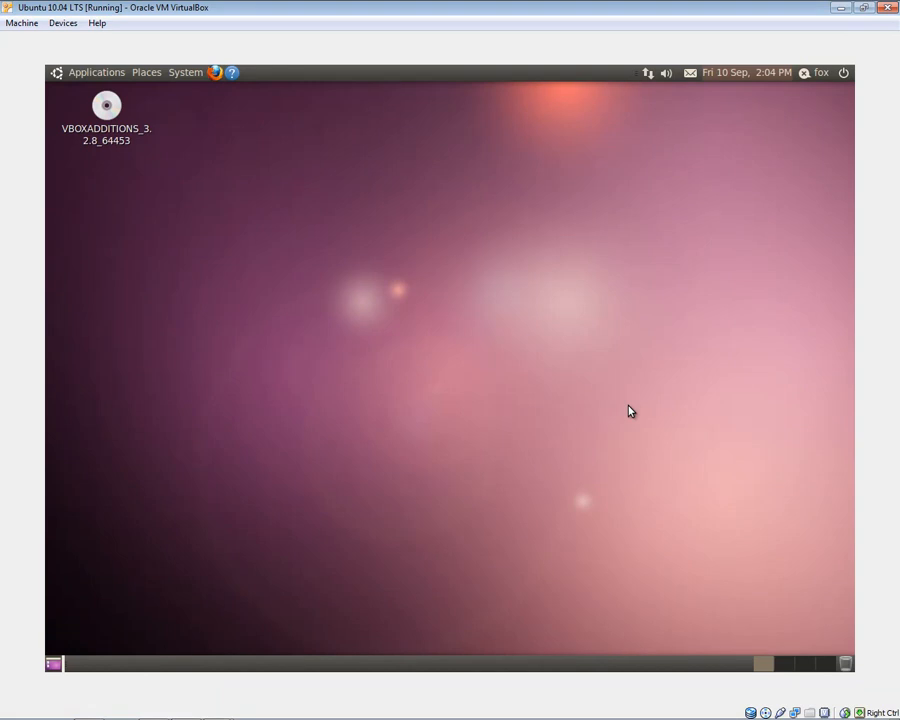
mouse_move(540, 434)
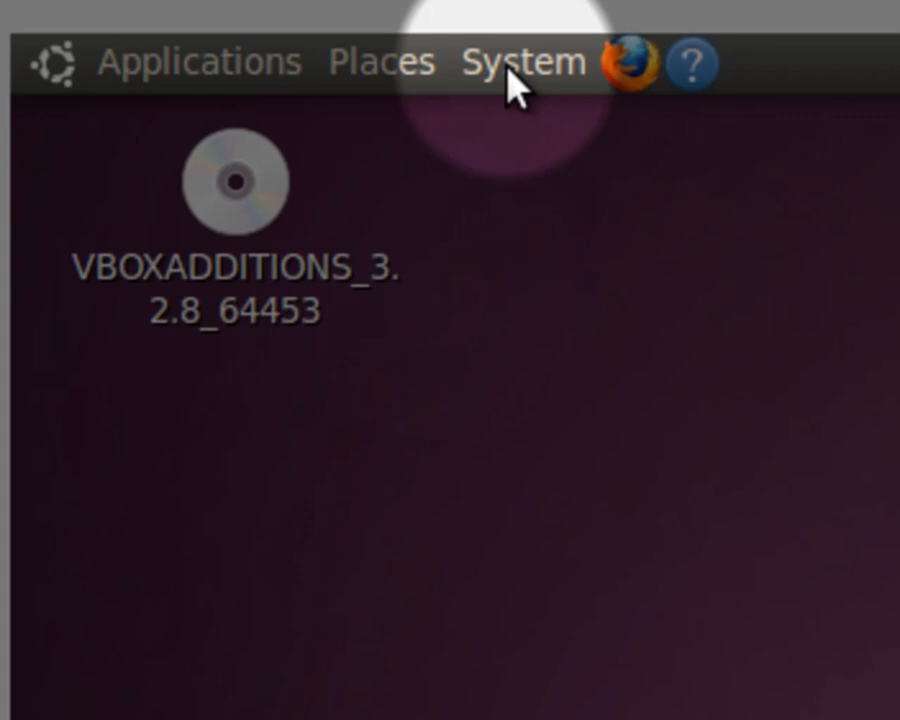
Launch Update Manager from System Administration, listing 274 updates totalling 250.6 MB.
click(524, 60)
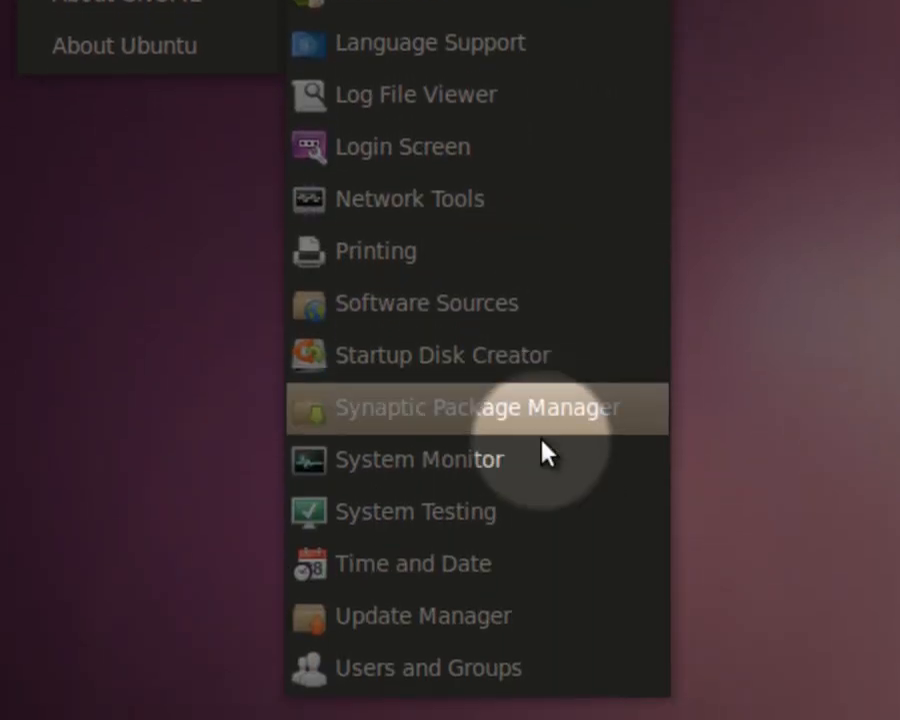
click(424, 616)
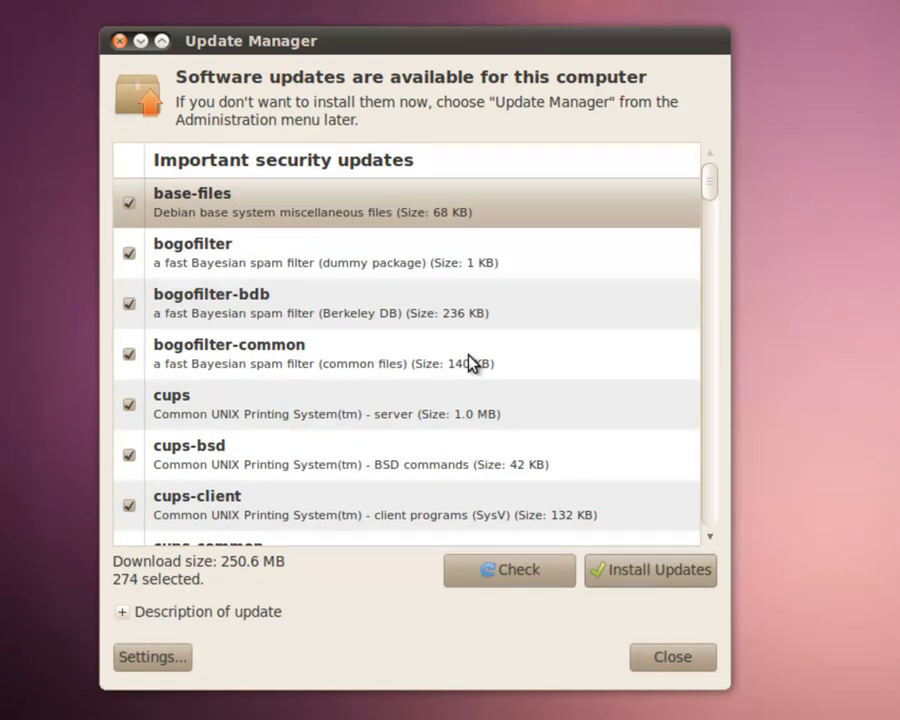
mouse_move(650, 570)
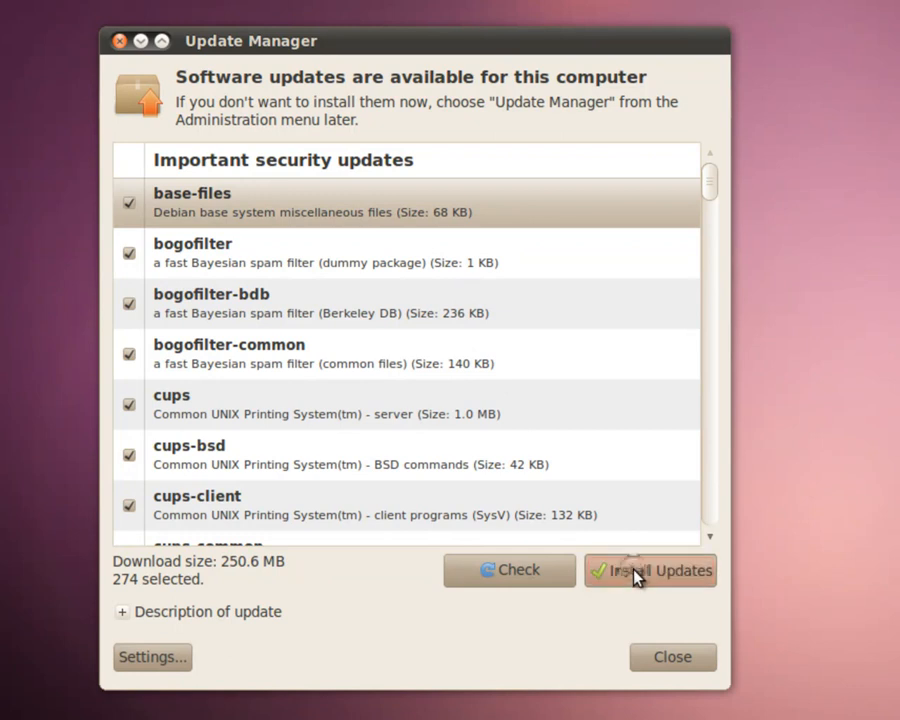
Install all 274 selected updates and choose Restart Now to finish applying them.
click(648, 570)
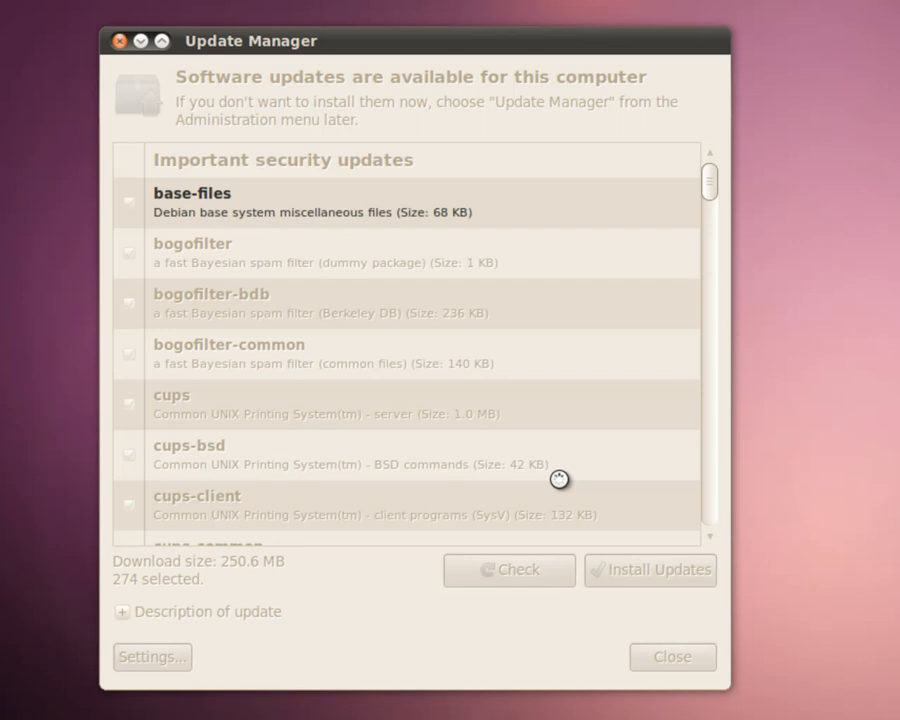
mouse_move(724, 70)
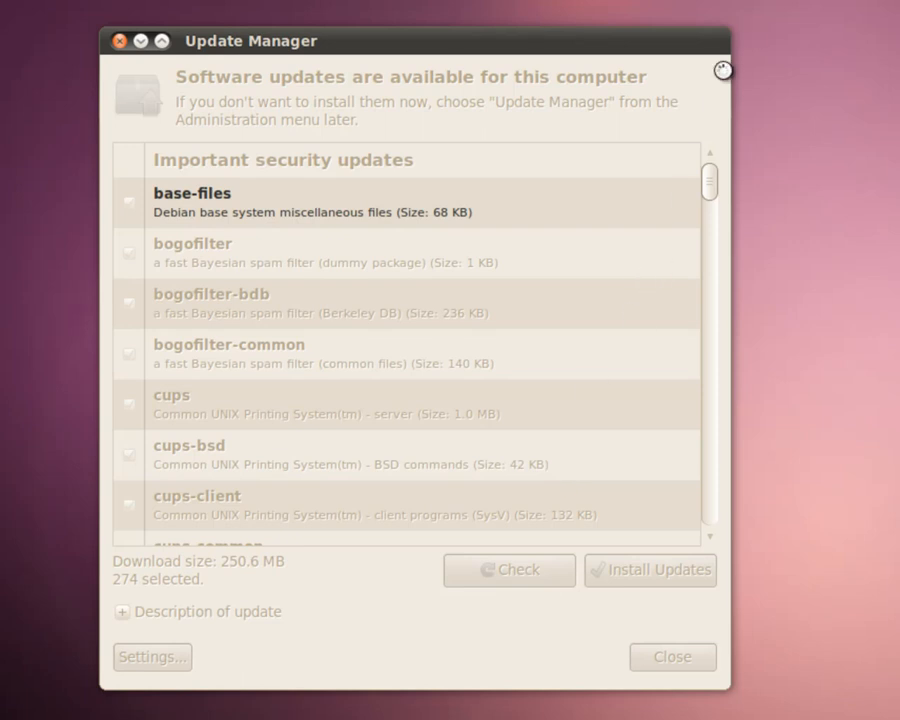
click(648, 570)
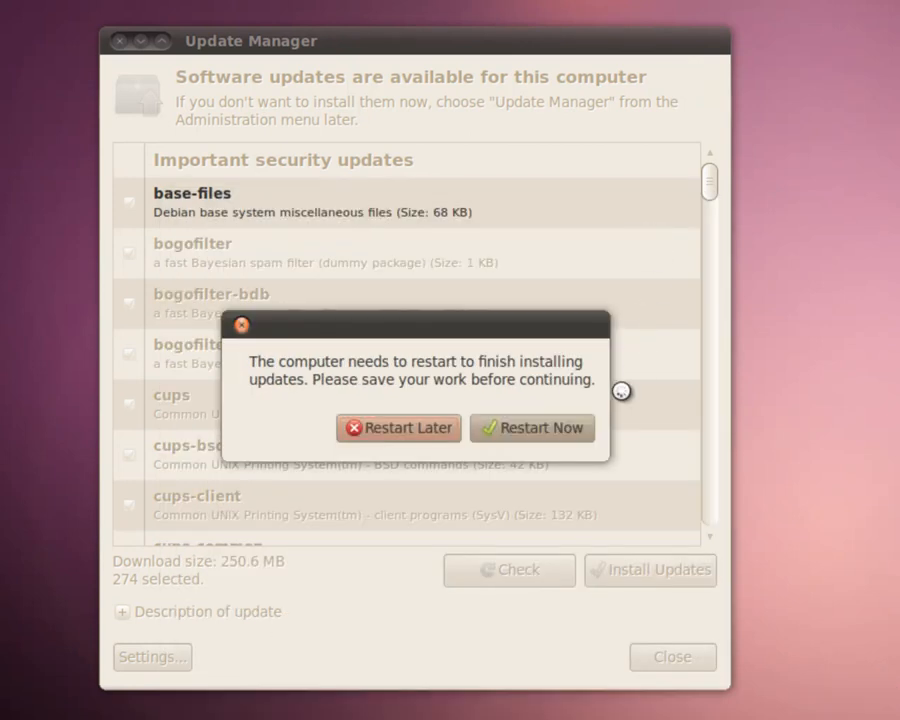
click(532, 428)
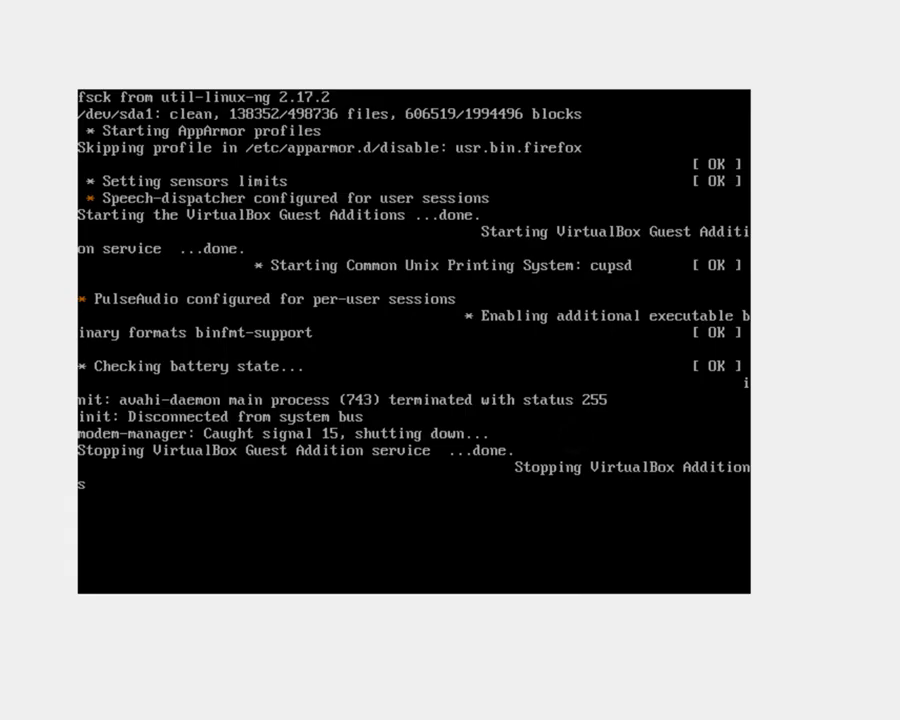